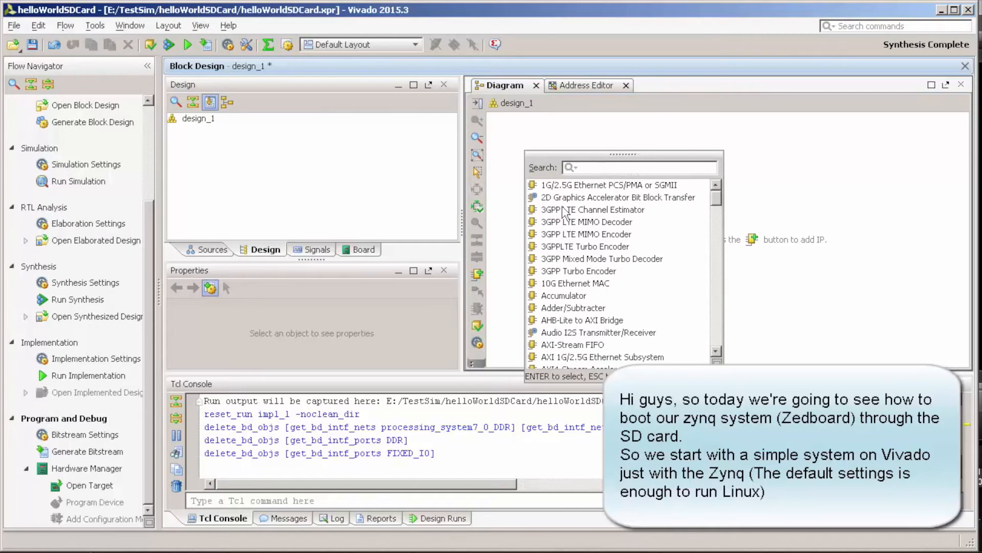
Step: Add the ZYNQ7 Processing System, run block automation for DDR/FIXED_IO, and open its settings
text(zynq)
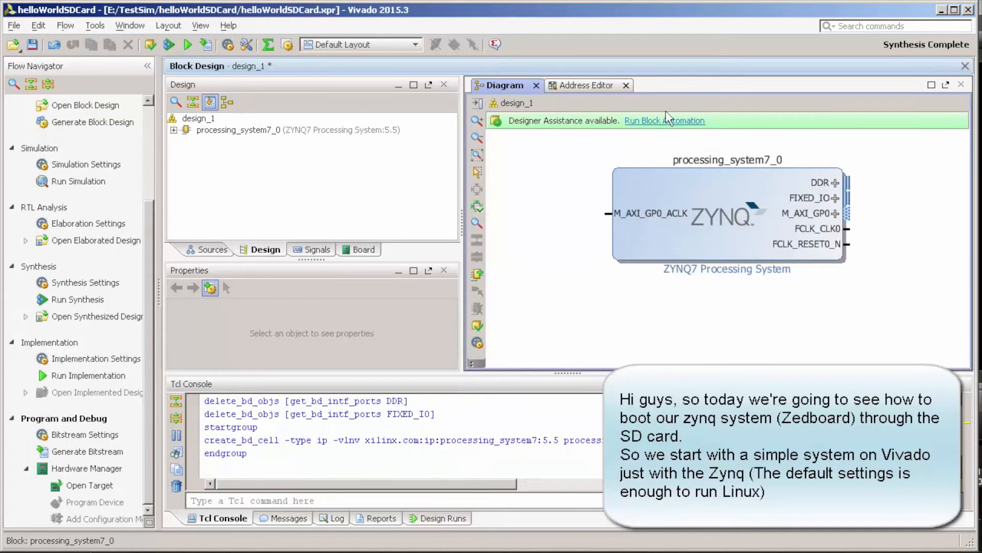
click(664, 120)
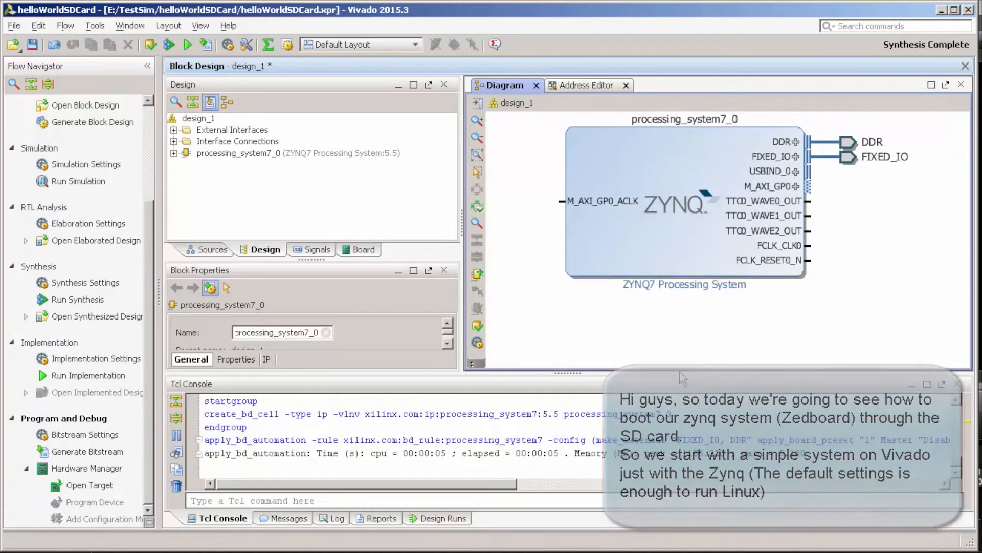
click(661, 213)
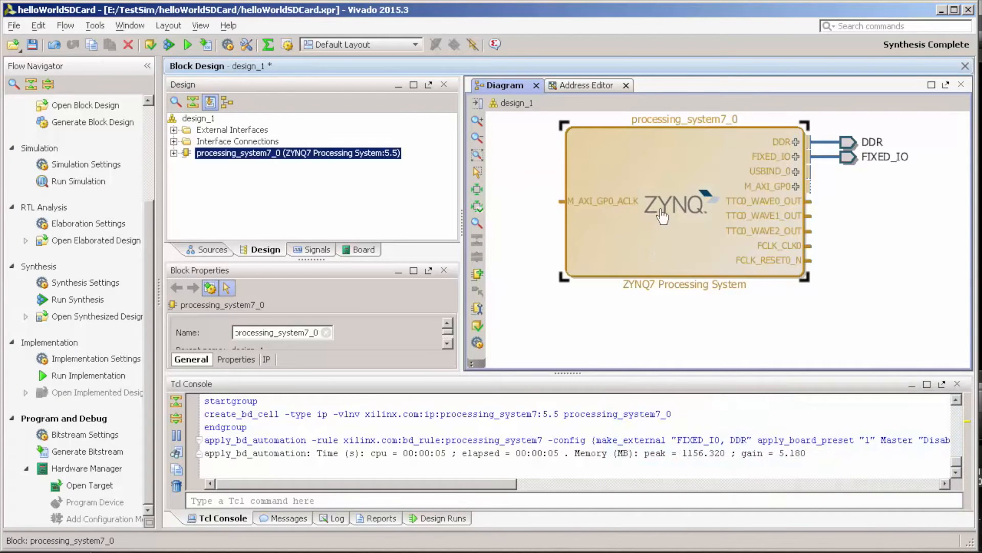
double_click(664, 207)
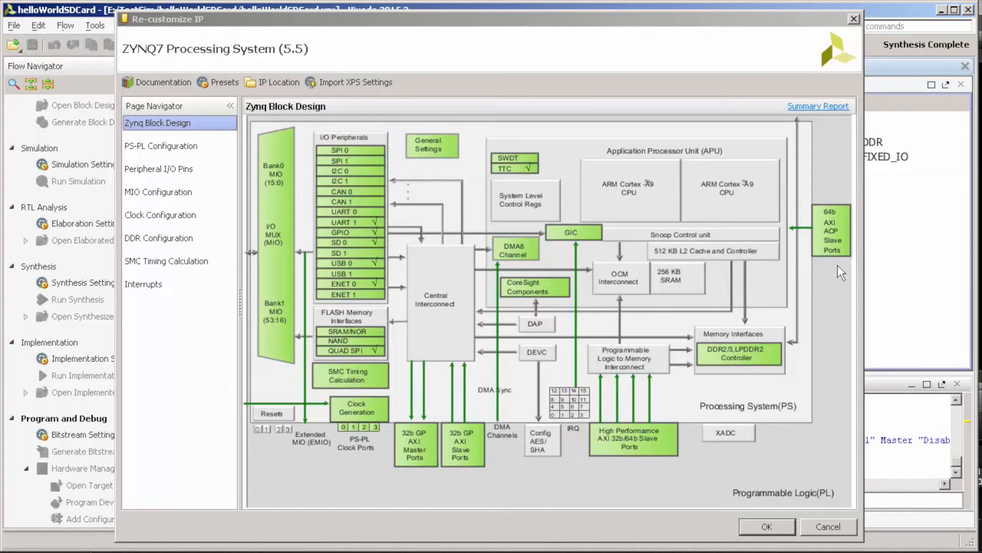
mouse_move(512, 210)
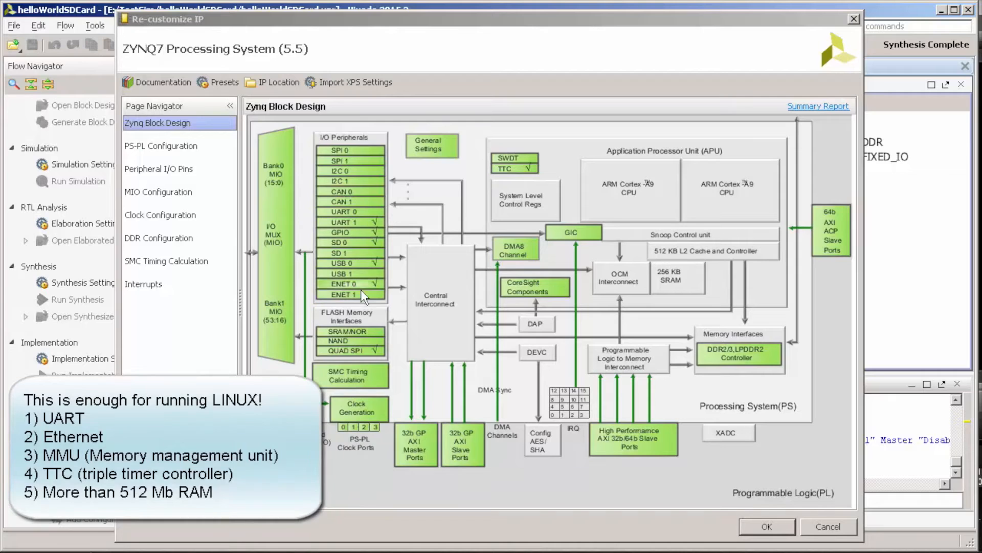
mouse_move(595, 378)
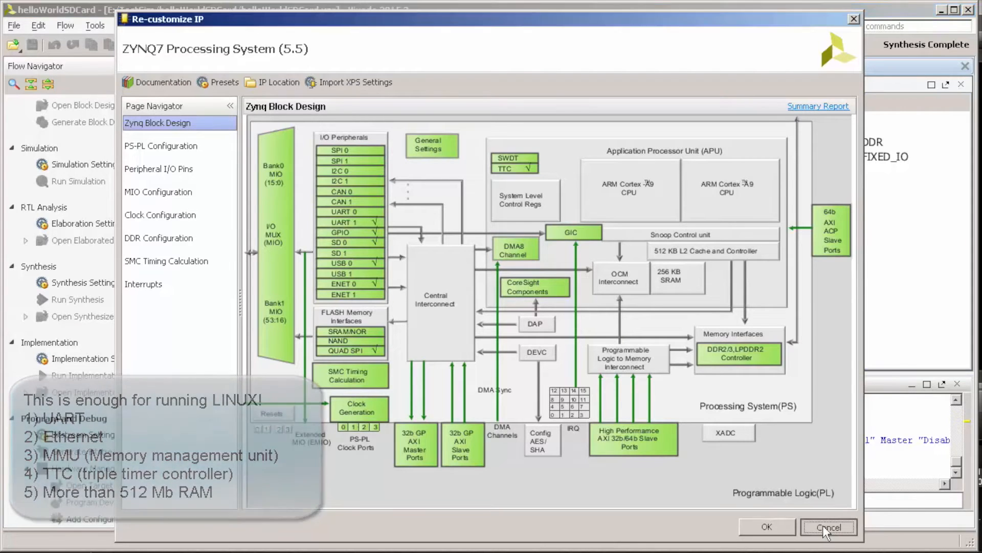
click(828, 526)
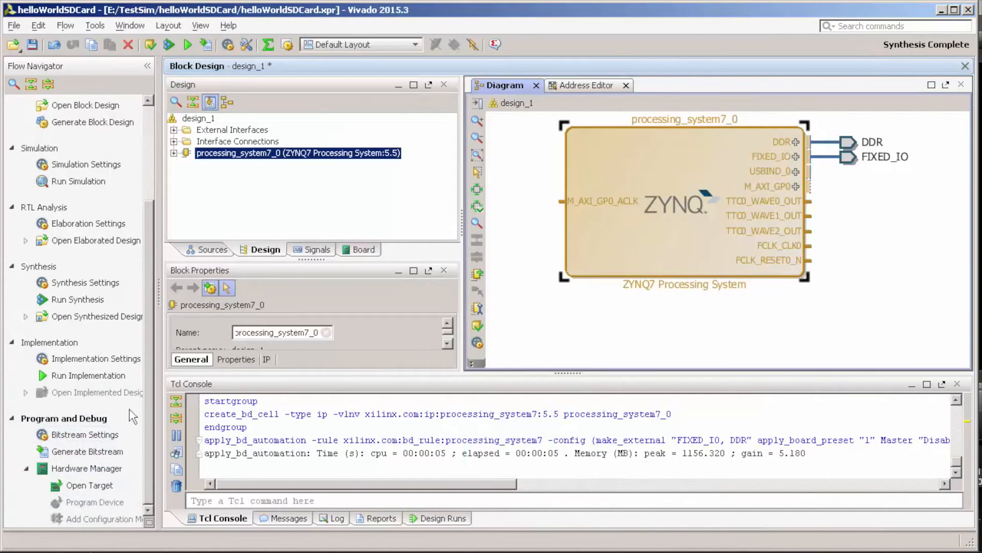
mouse_move(473, 394)
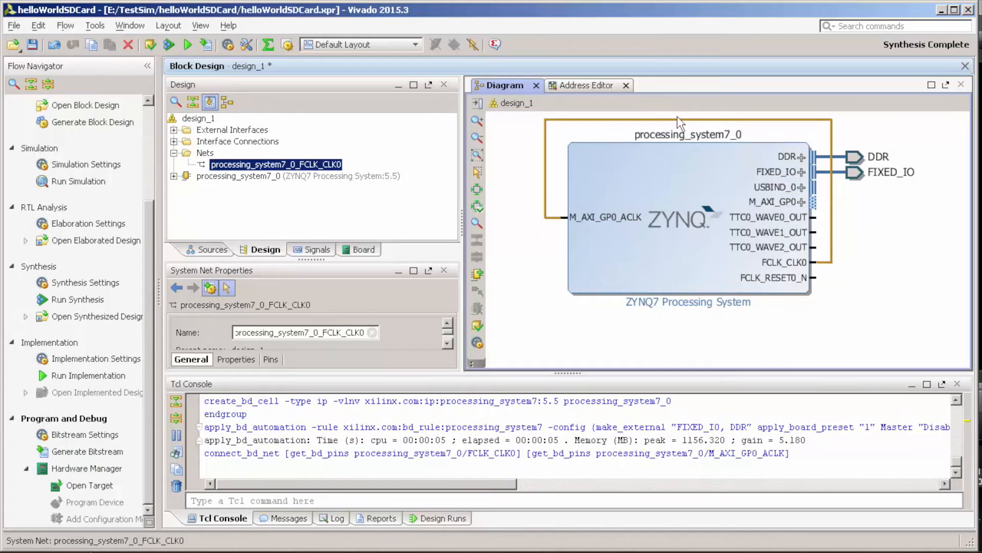
mouse_move(477, 327)
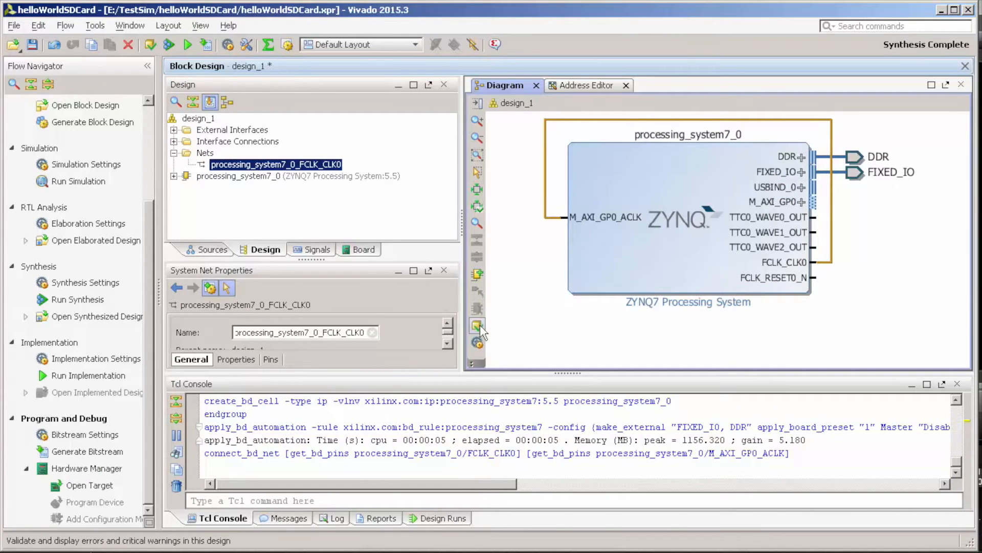
Step: Validate the block design and generate the bitstream
click(476, 327)
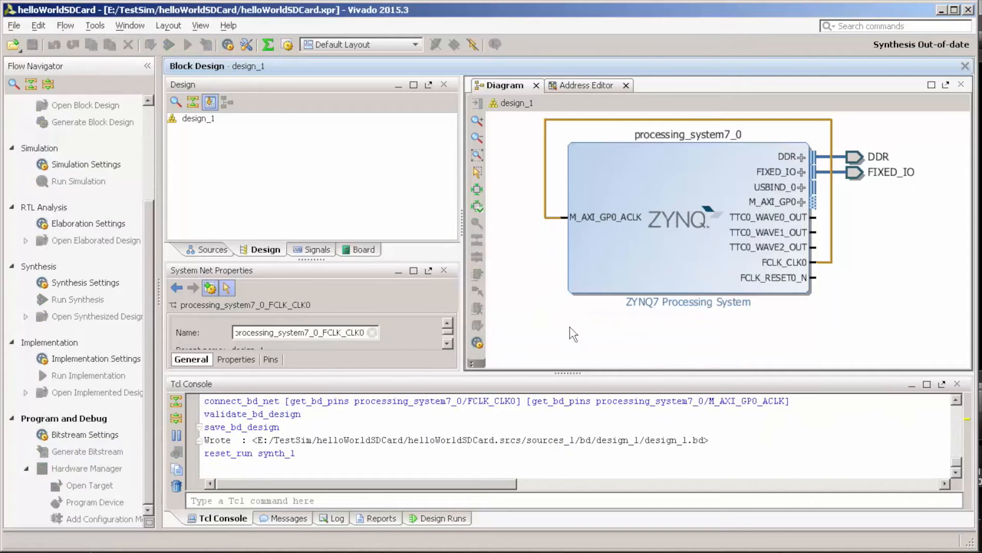
click(86, 451)
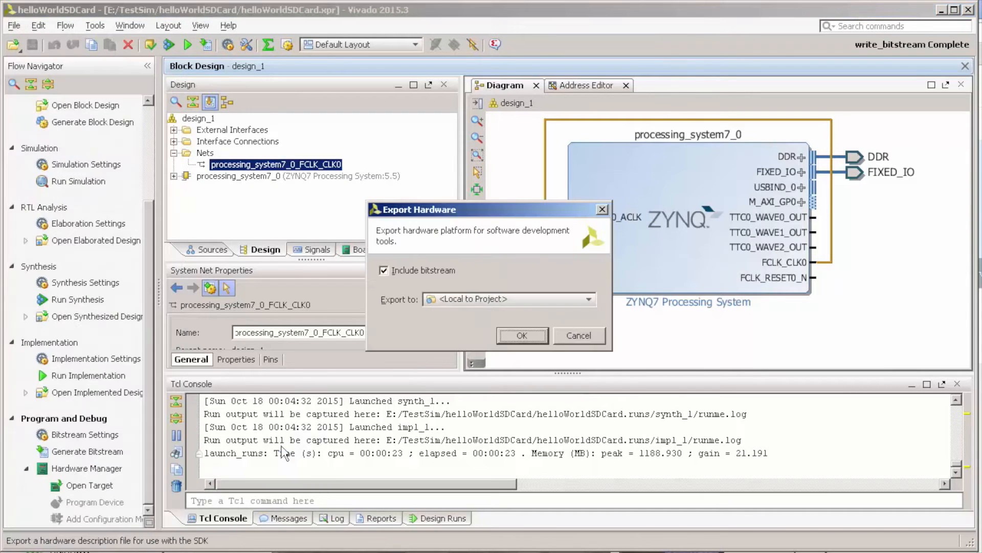
Step: Export hardware including the bitstream and launch Xilinx SDK with local project locations
click(522, 335)
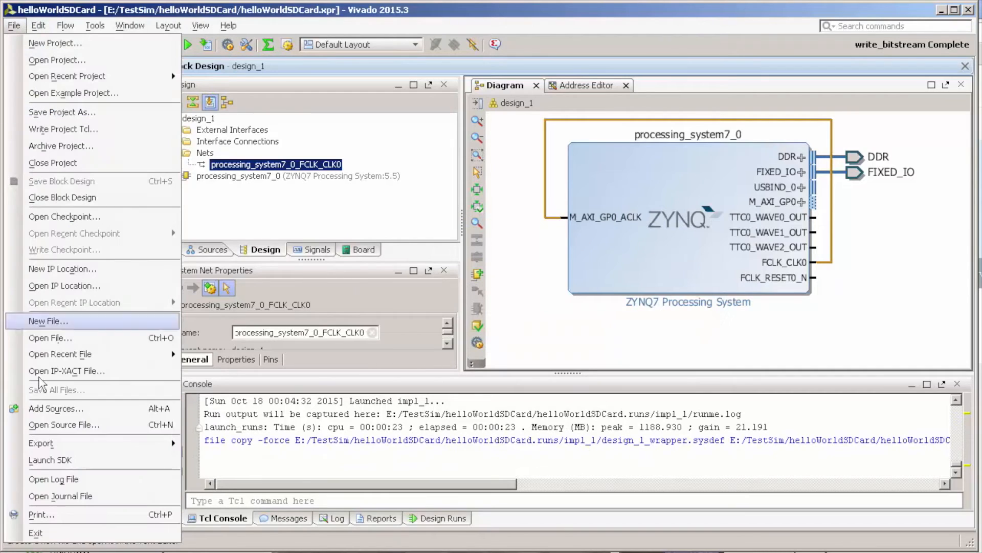
click(49, 459)
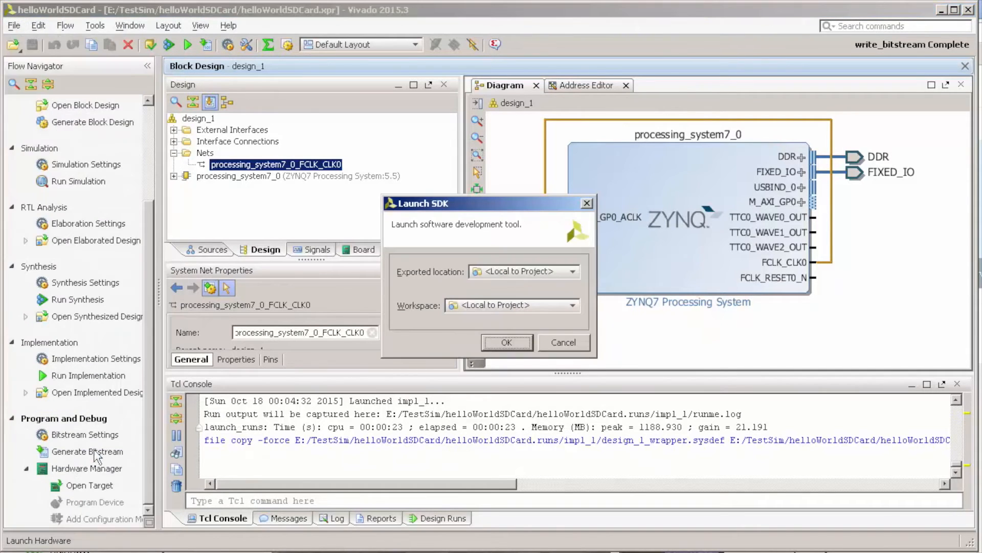
click(506, 342)
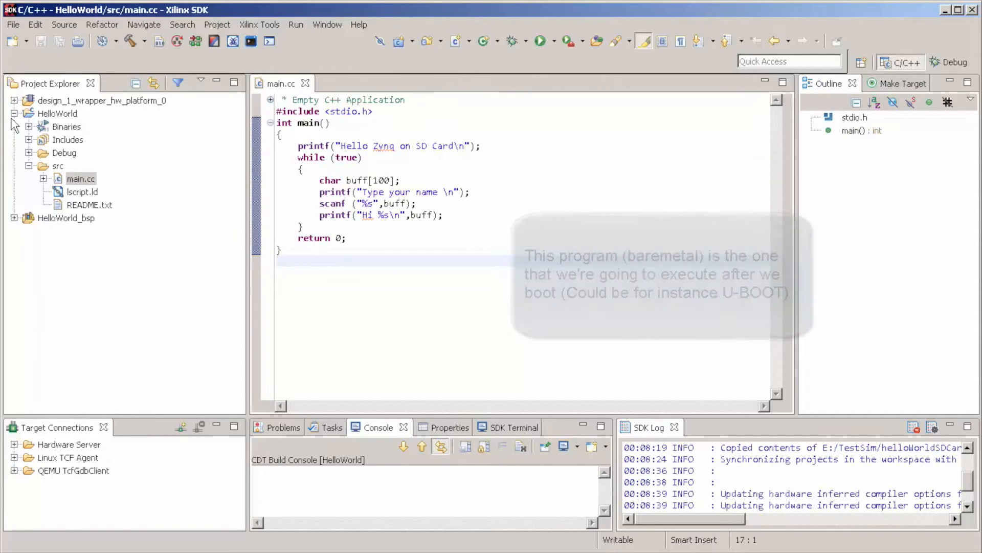
Step: Create application project 'FSBL' on standalone OS using the Zynq FSBL template
click(12, 25)
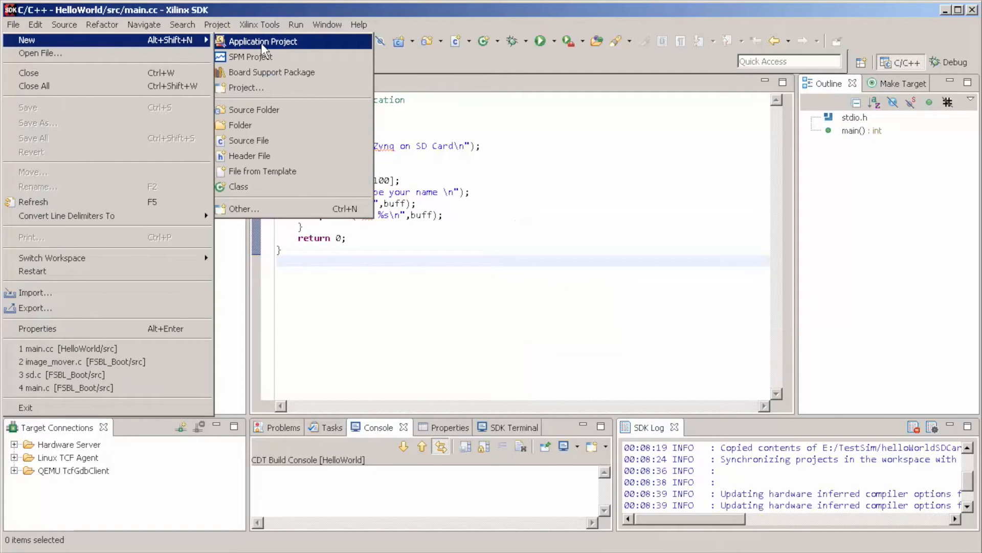
click(263, 42)
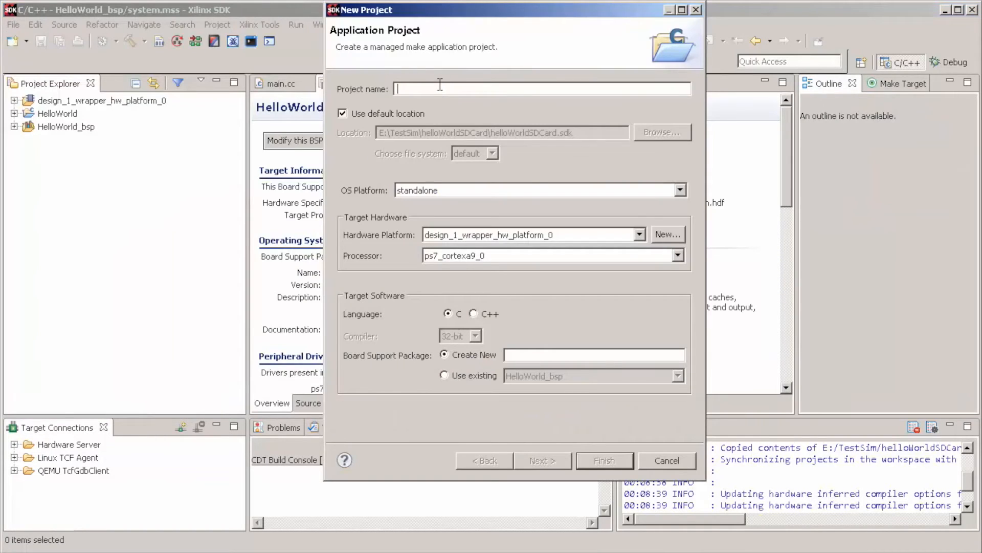
text(FSBL)
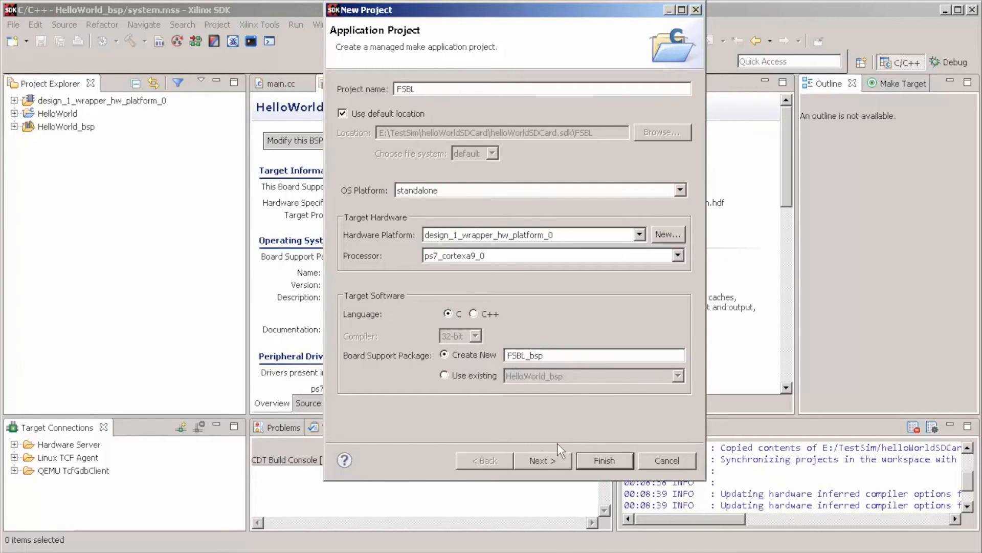
click(679, 189)
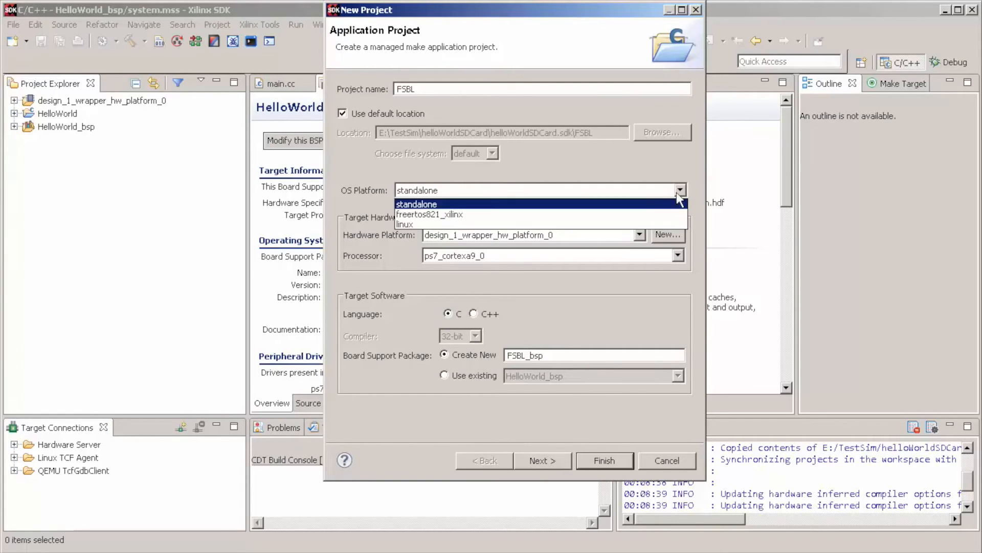
click(416, 205)
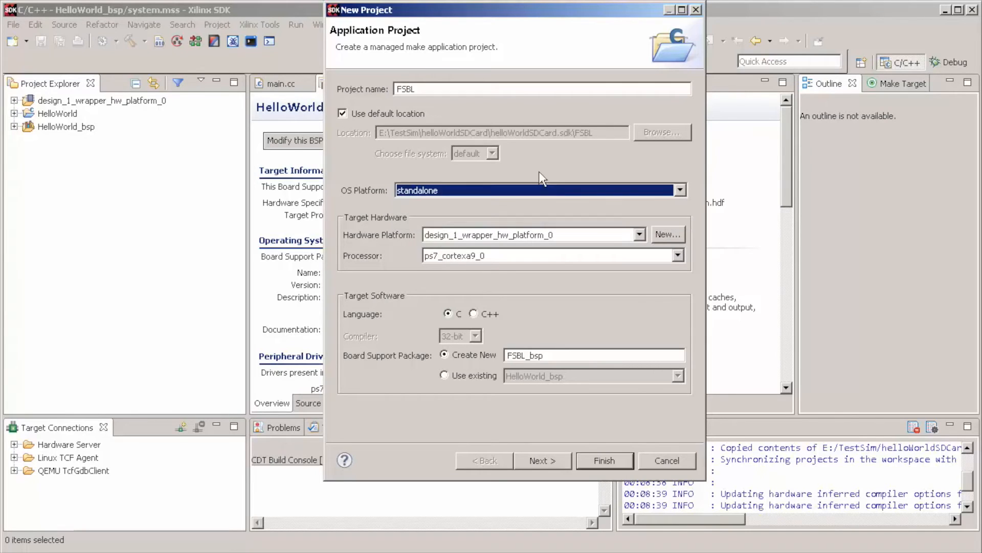
click(541, 461)
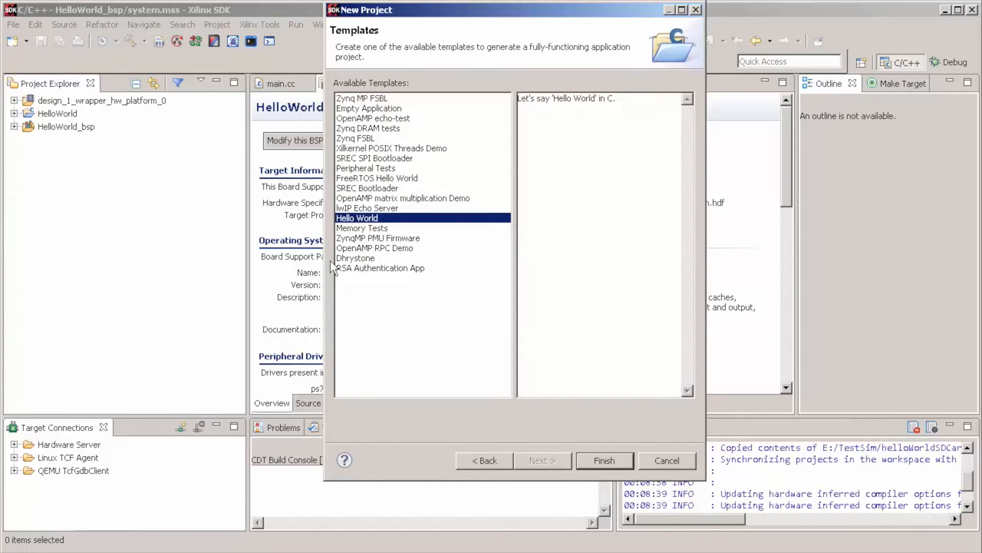
click(355, 138)
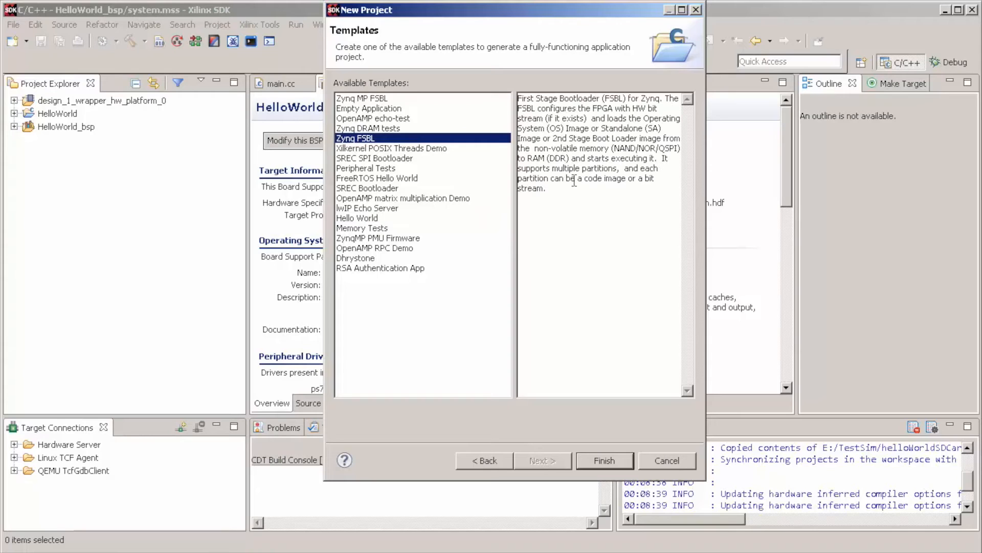
click(604, 460)
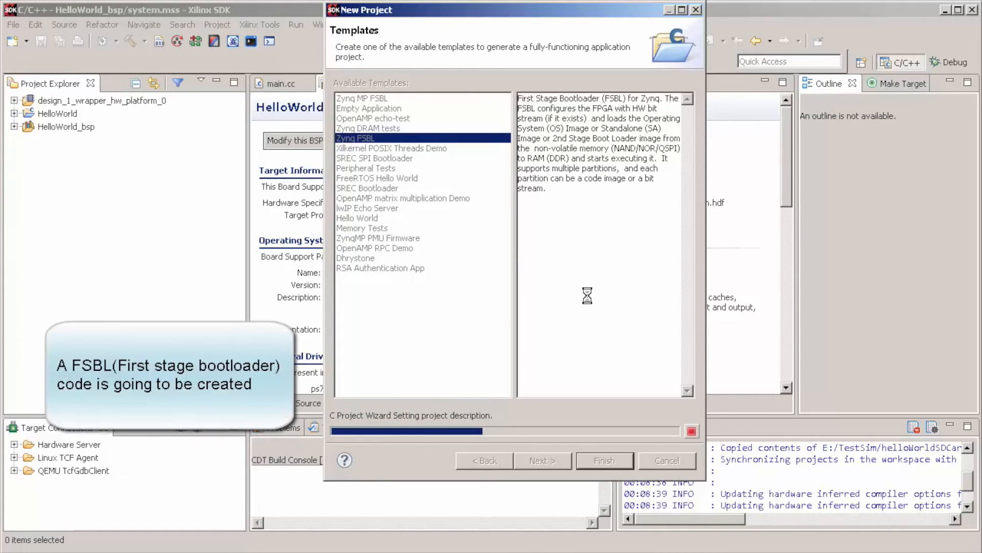
mouse_move(536, 248)
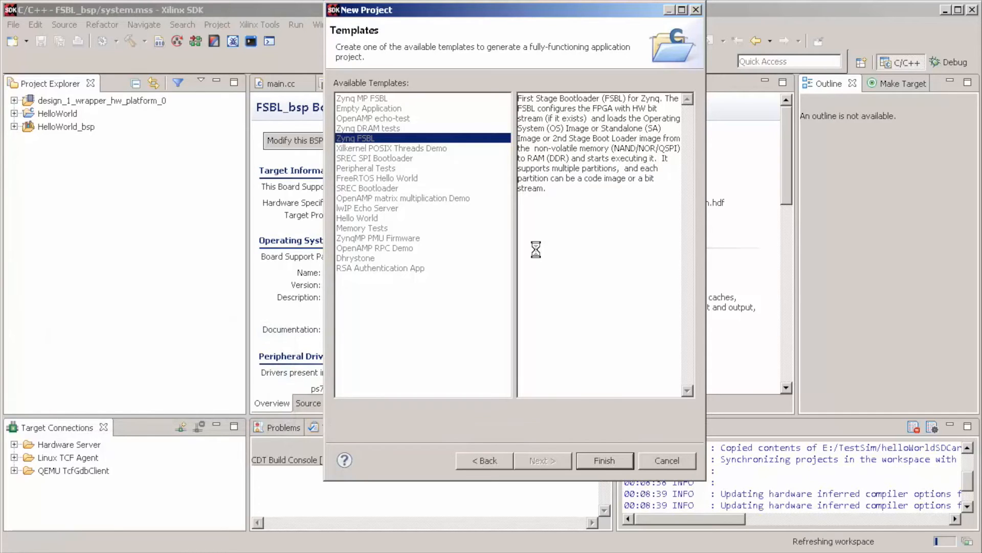
click(603, 461)
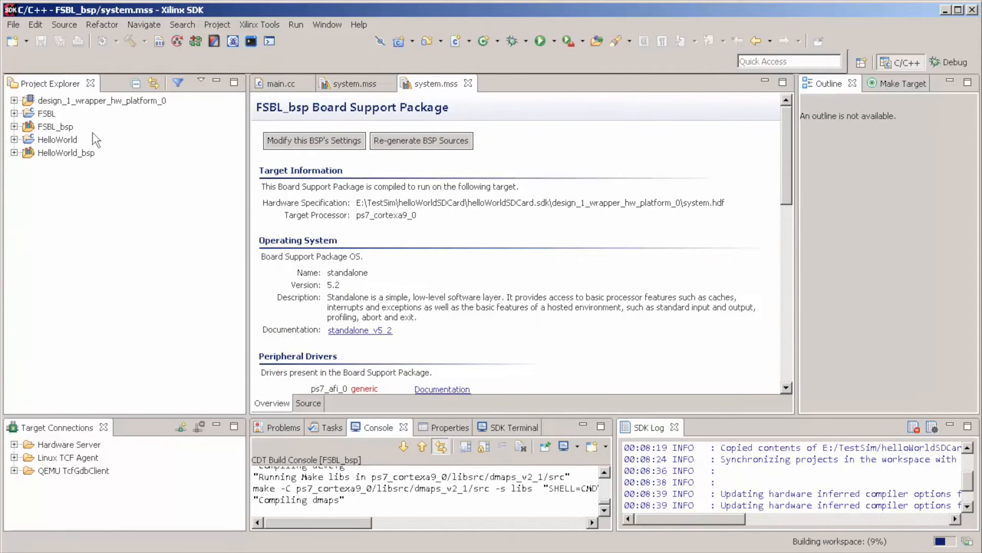
Step: Open FSBL's main.c, scroll through its boot sequence, and close it
click(15, 113)
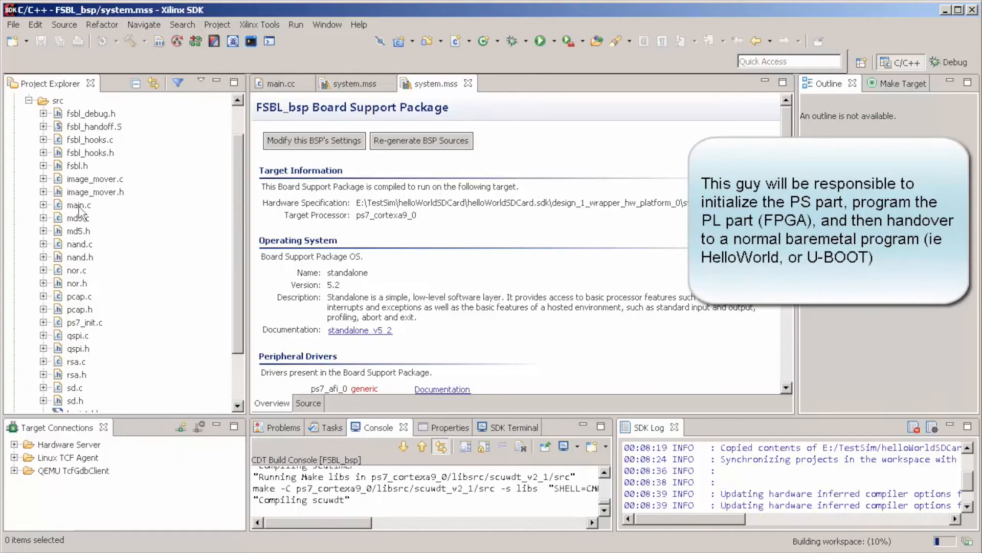
double_click(79, 205)
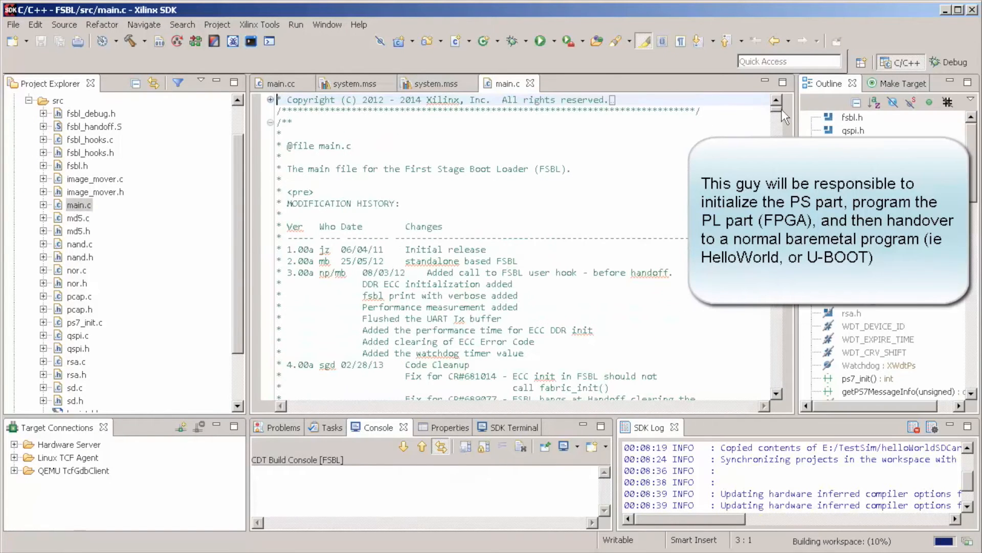
scroll(down, 3)
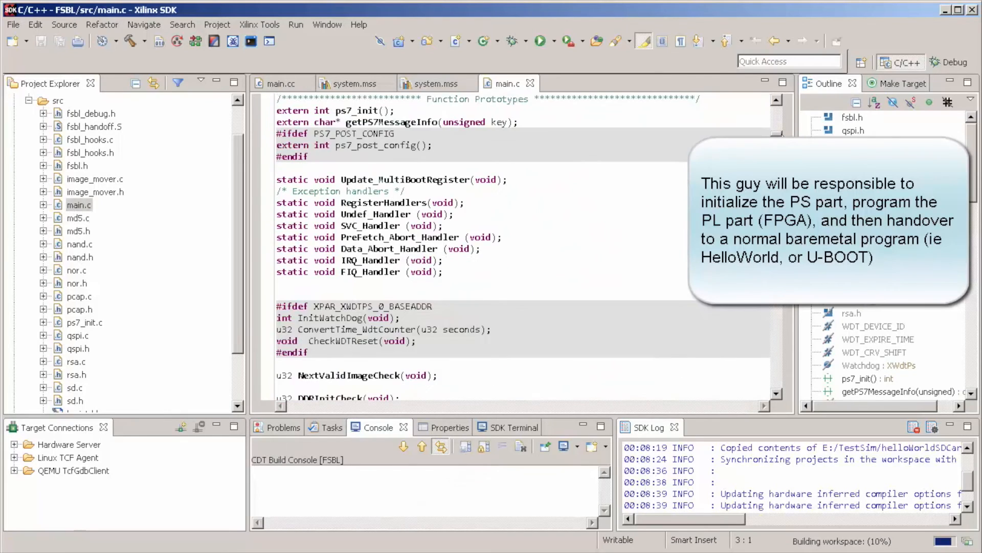
scroll(down, 3)
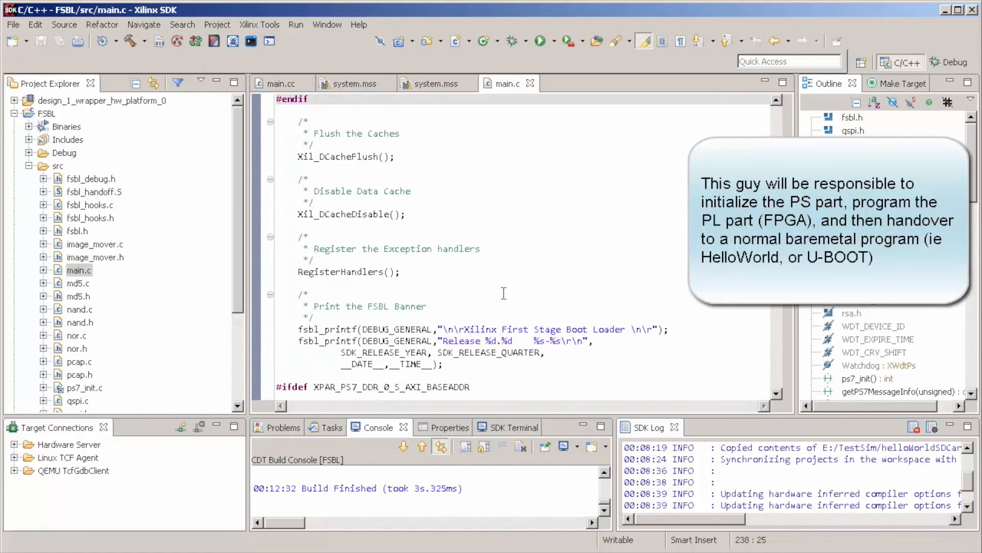
scroll(down, 3)
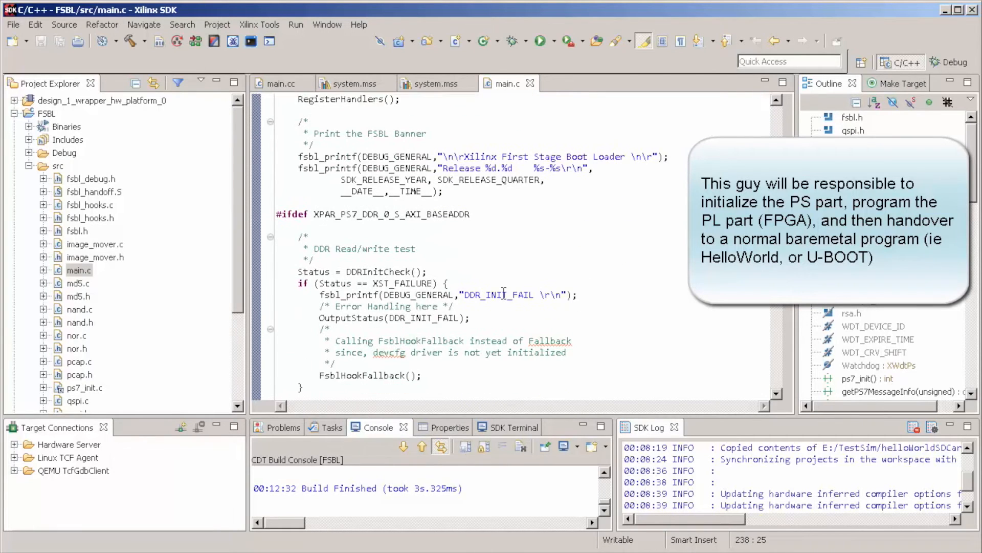
scroll(down, 3)
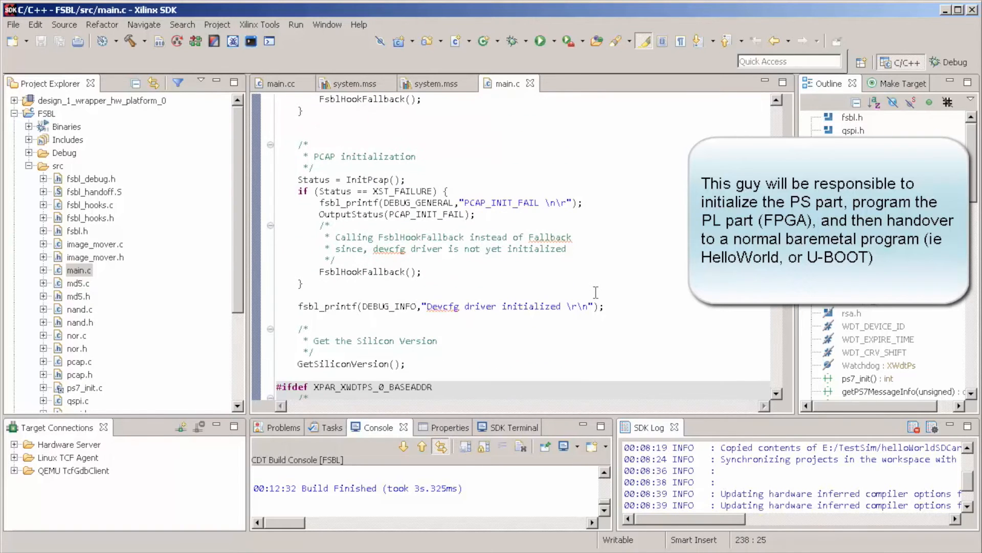
scroll(down, 3)
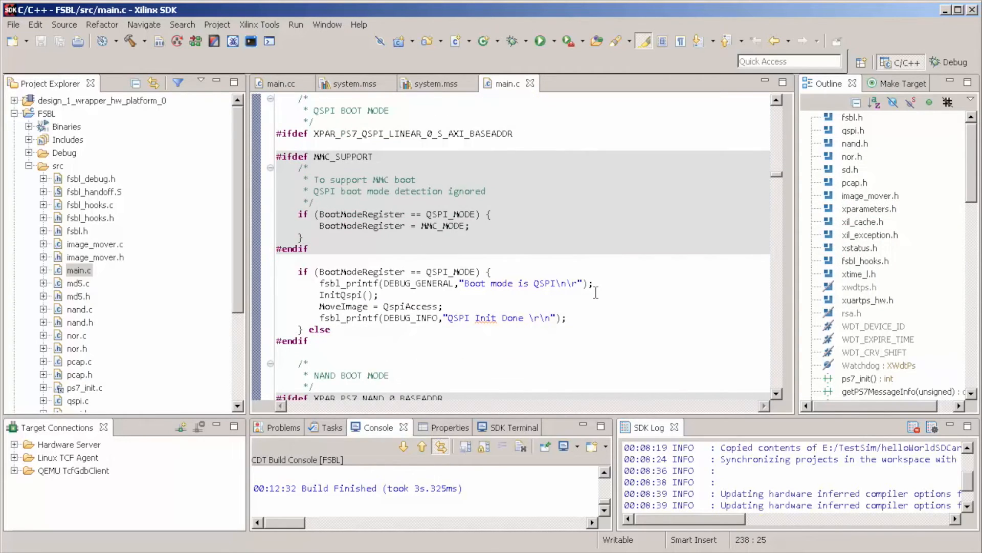
scroll(down, 3)
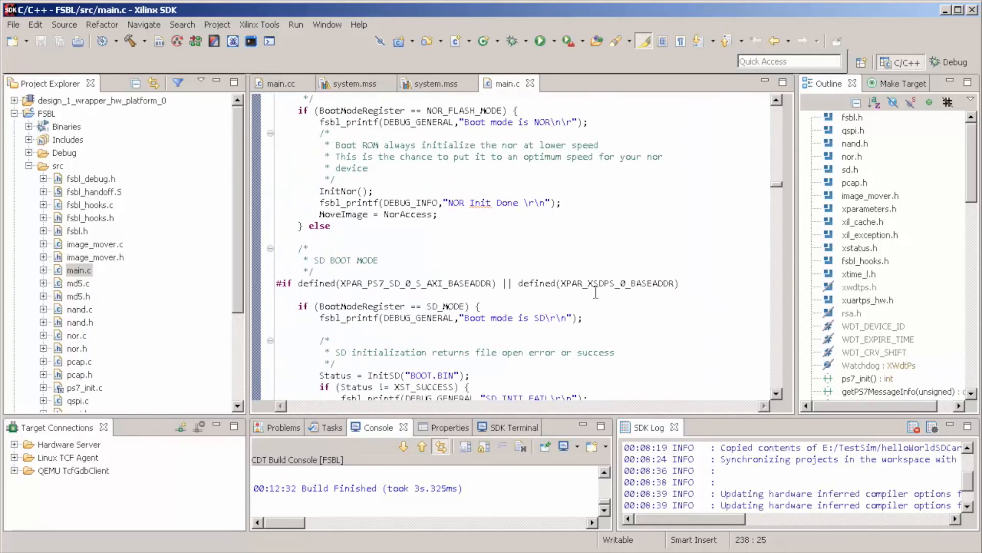
scroll(down, 3)
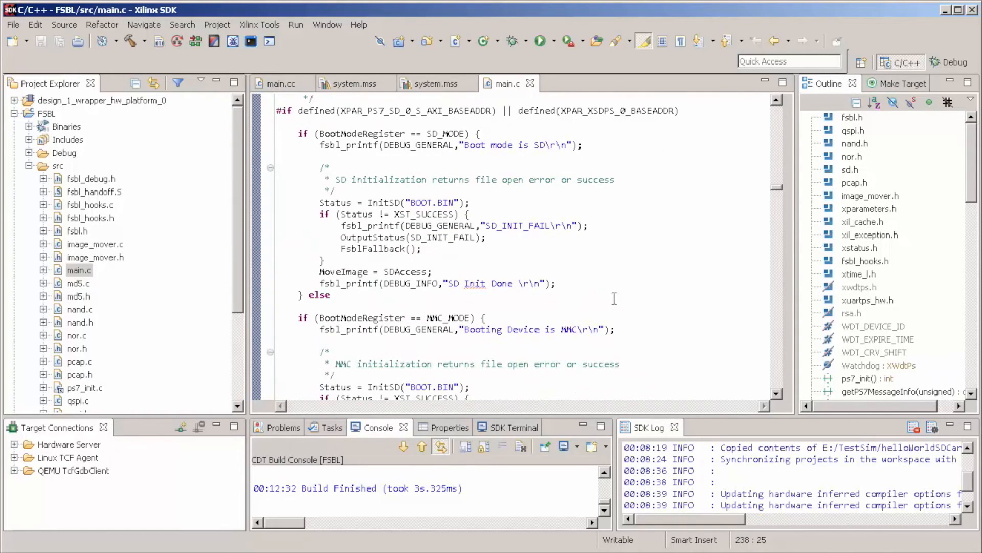
scroll(down, 3)
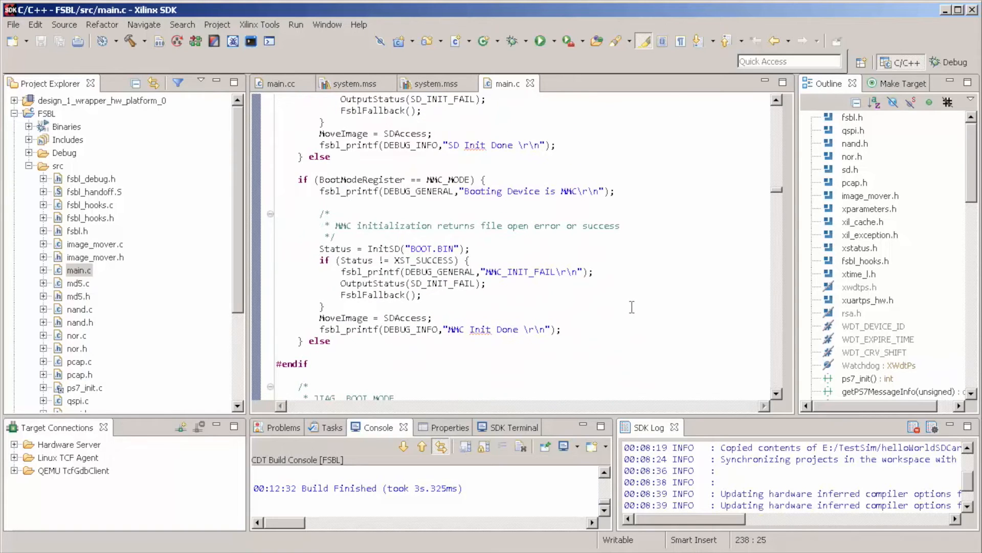
scroll(down, 3)
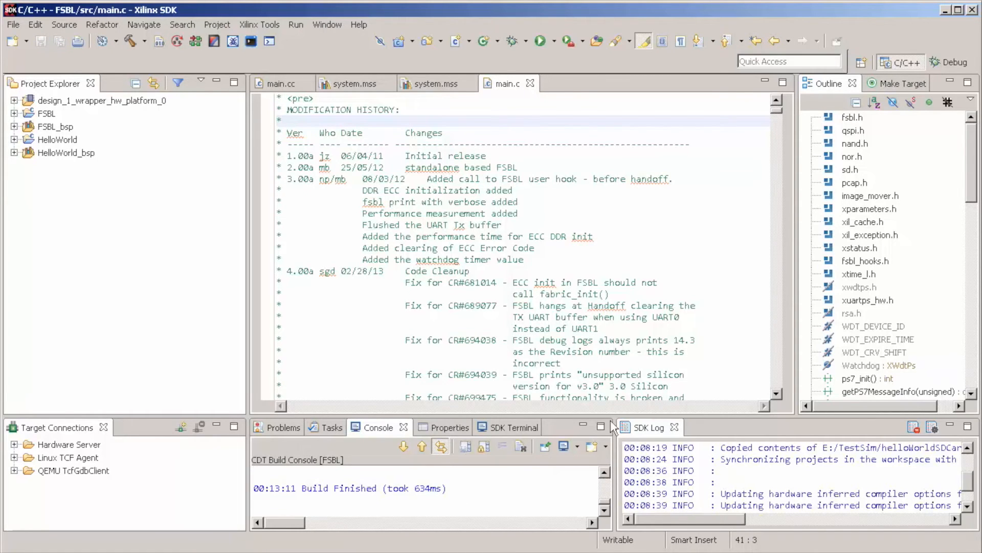
click(434, 83)
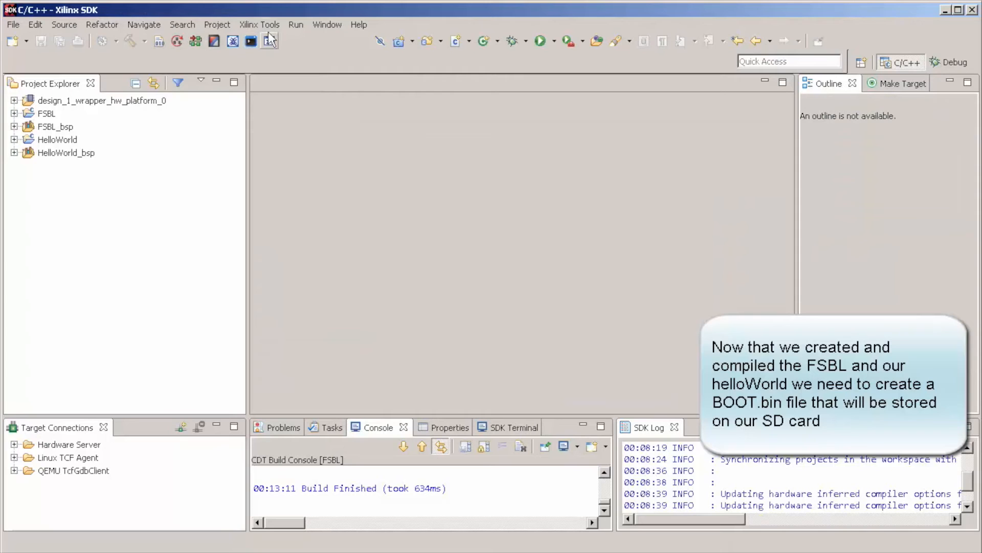
Step: Start a Zynq boot image with output BIF file outputBoot2.bif in BootFiles
click(258, 25)
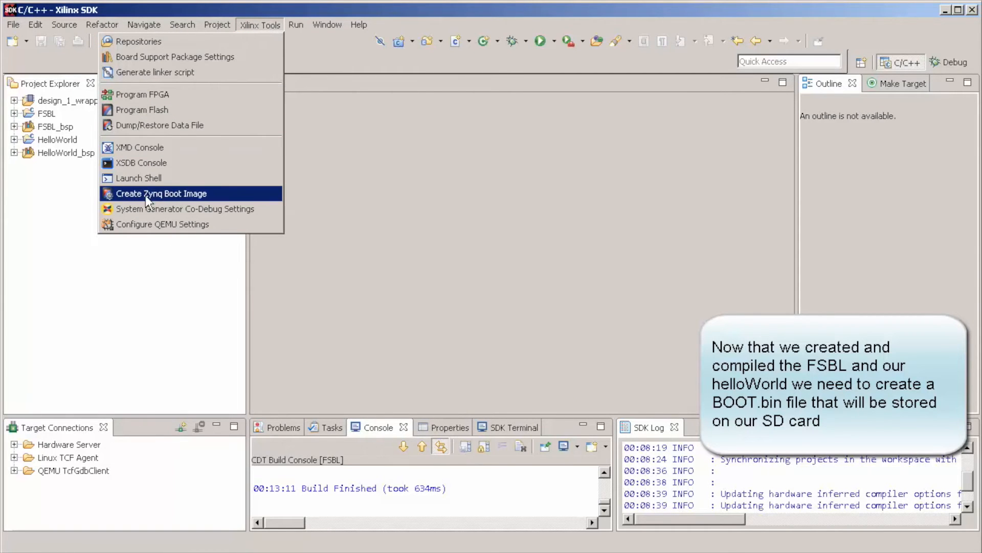
click(160, 193)
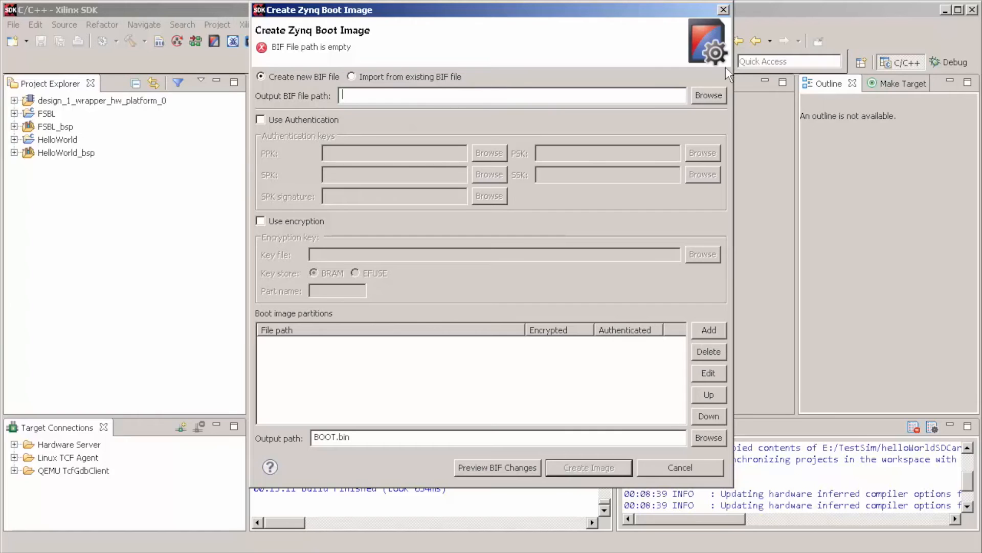
click(709, 95)
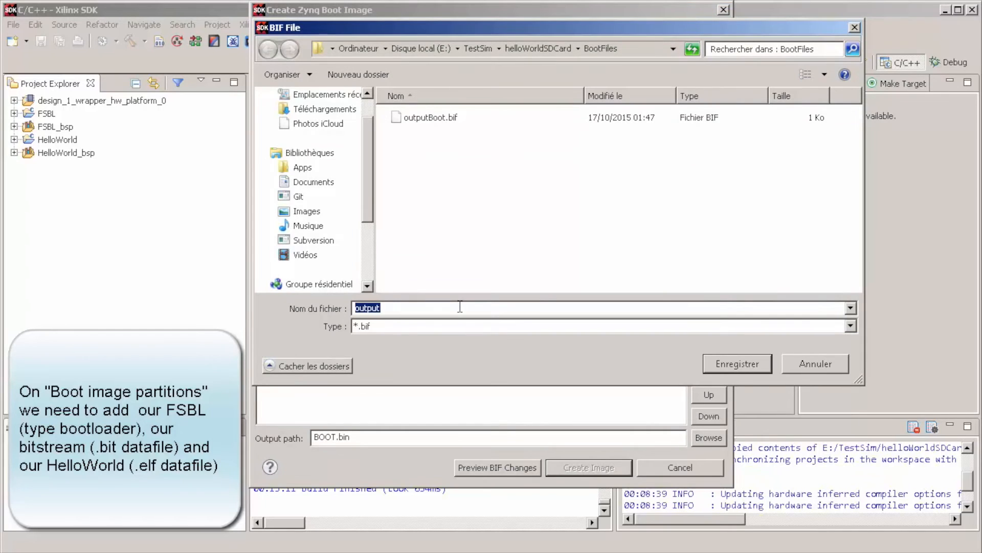
text(Boot2)
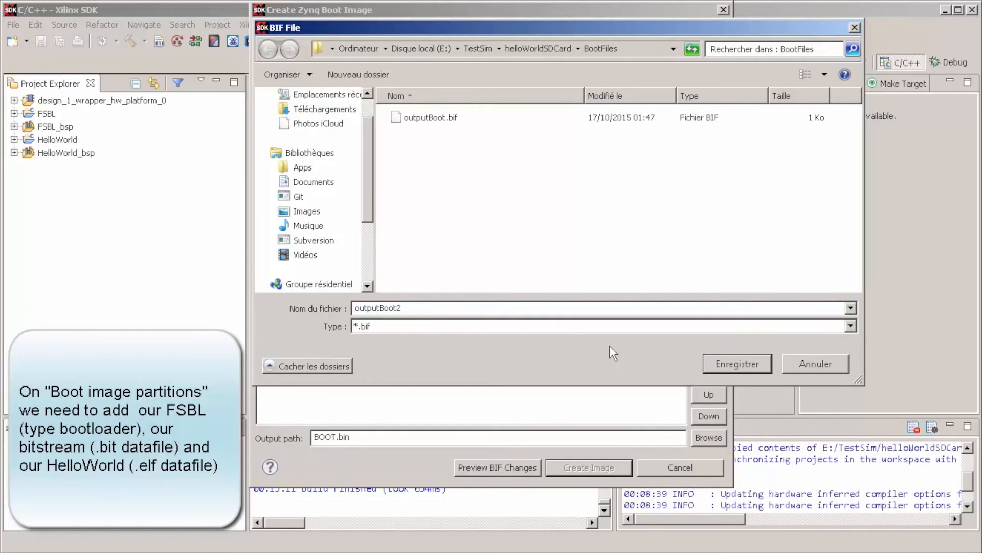
click(736, 363)
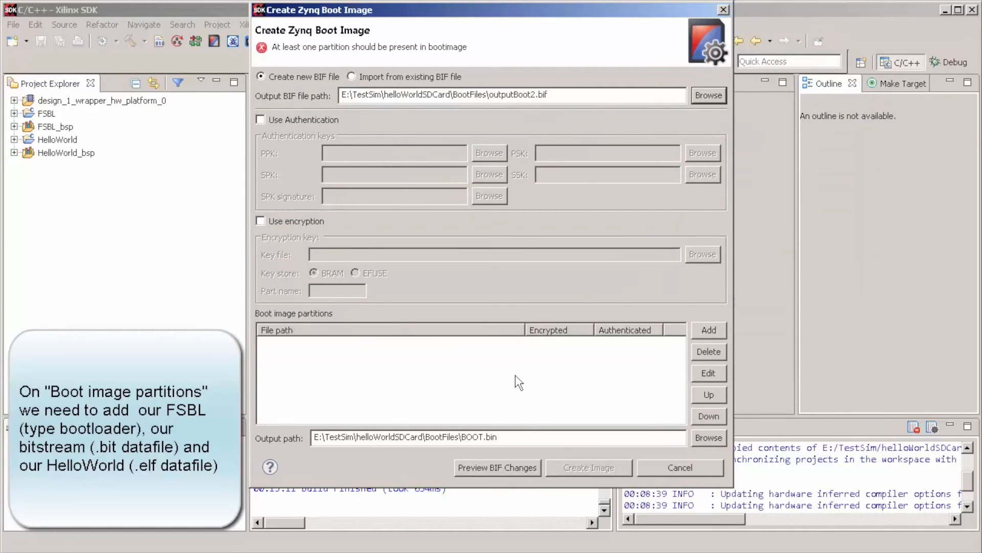
mouse_move(627, 371)
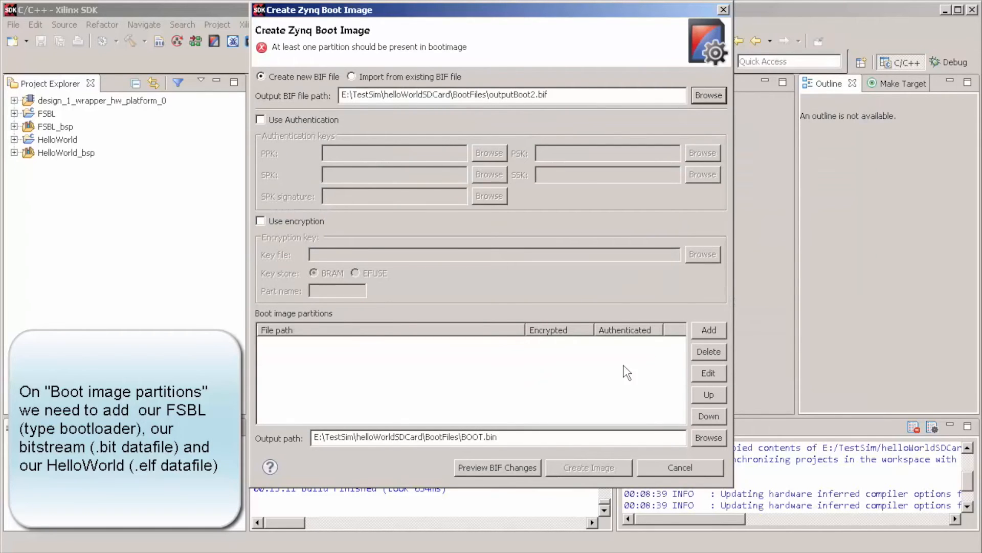
Step: Add FSBL.elf from FSBL/Debug as the bootloader partition
click(708, 330)
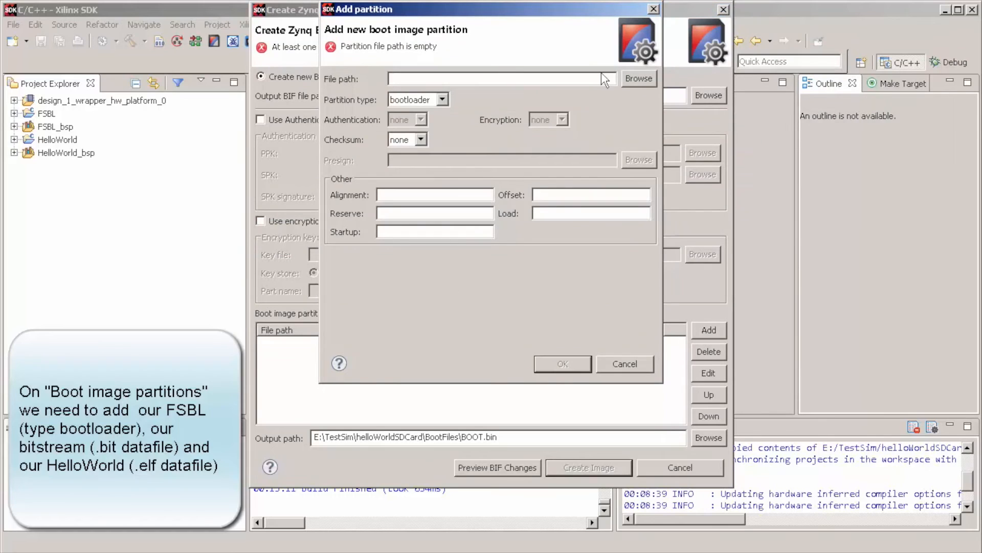
mouse_move(443, 106)
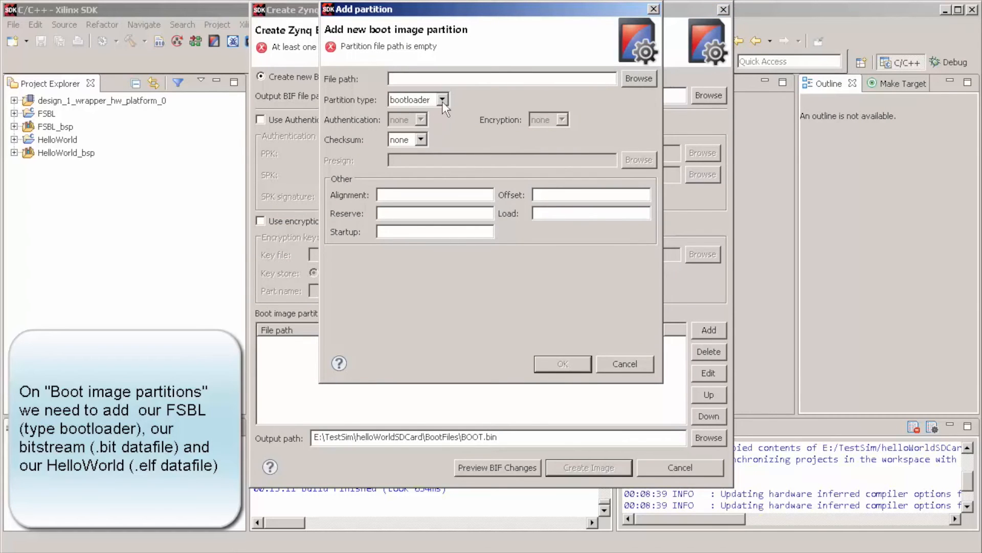
click(441, 100)
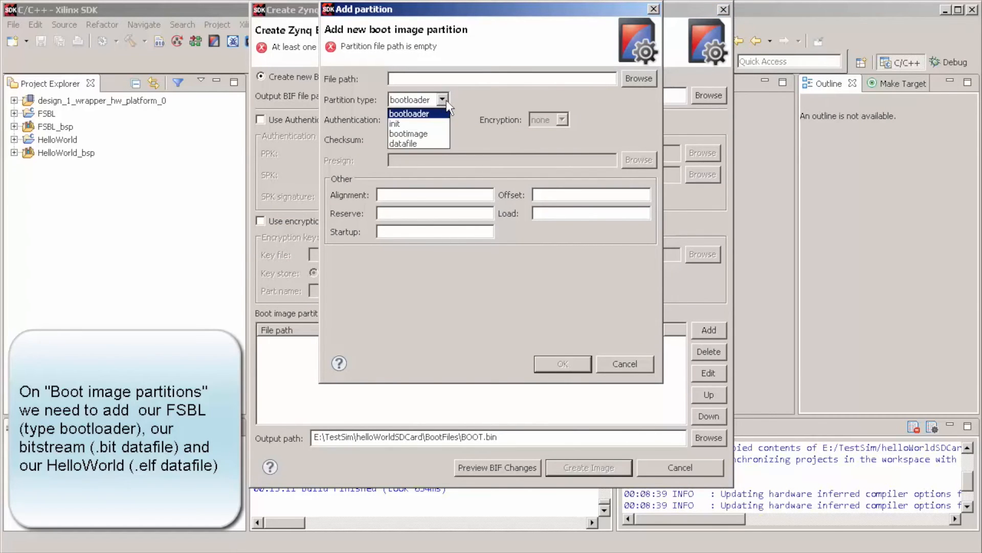
click(638, 78)
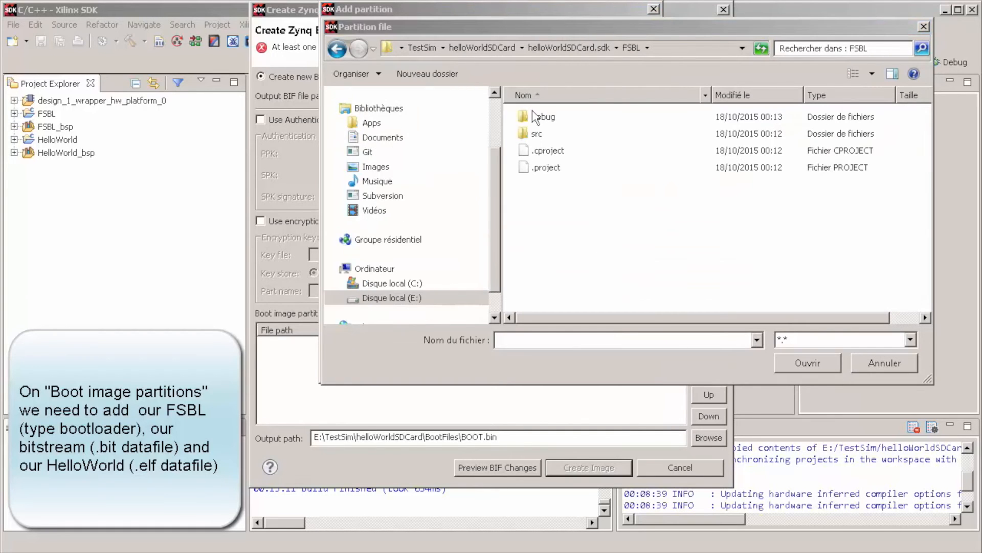
double_click(544, 117)
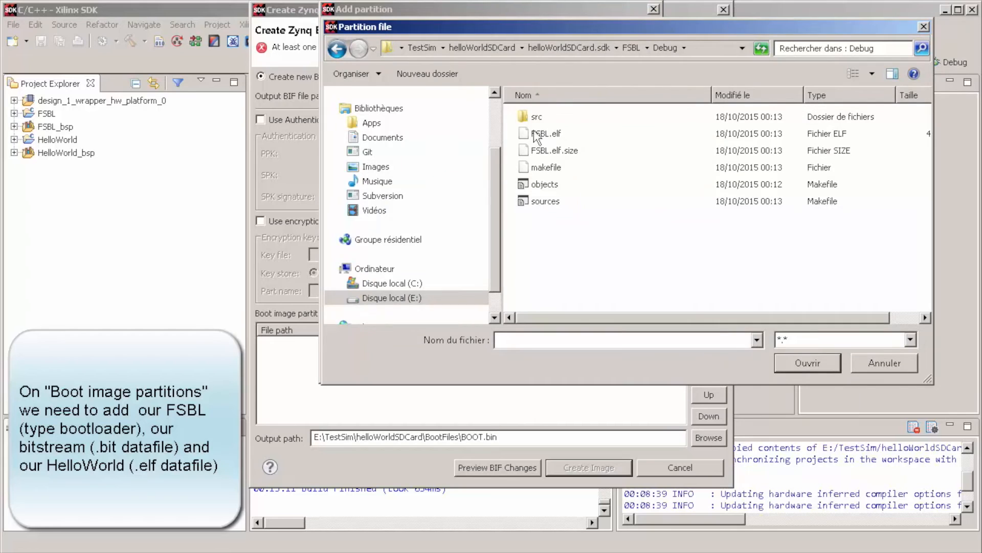
click(546, 134)
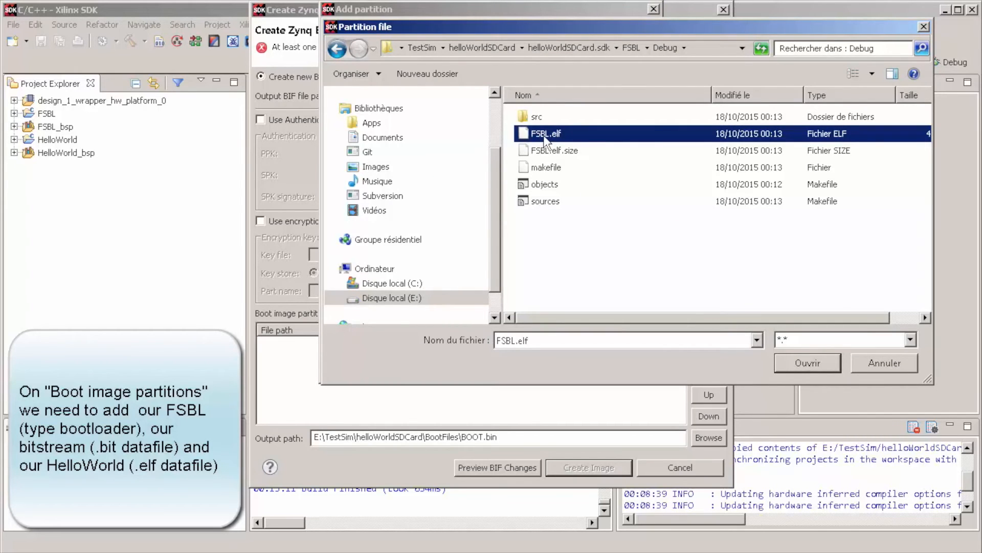
click(807, 362)
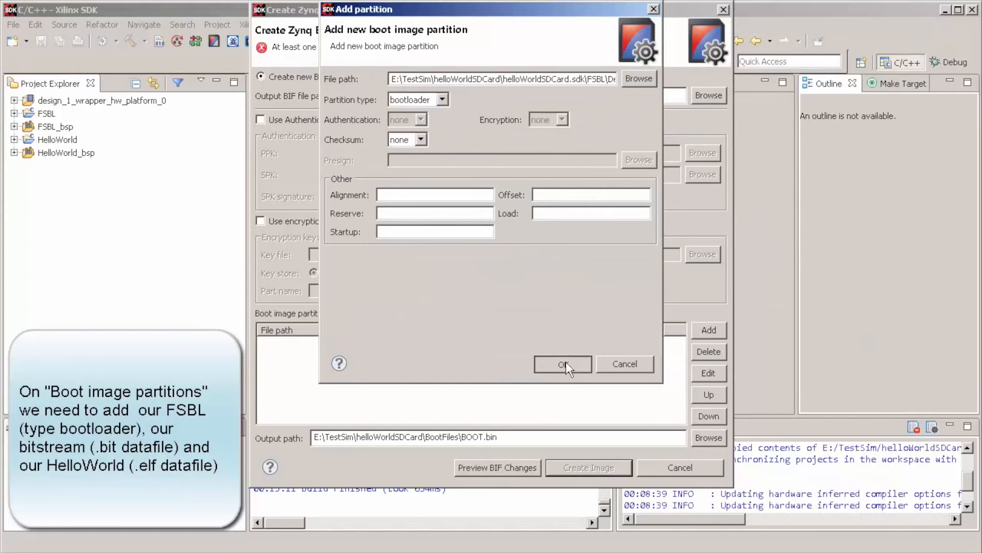
click(562, 364)
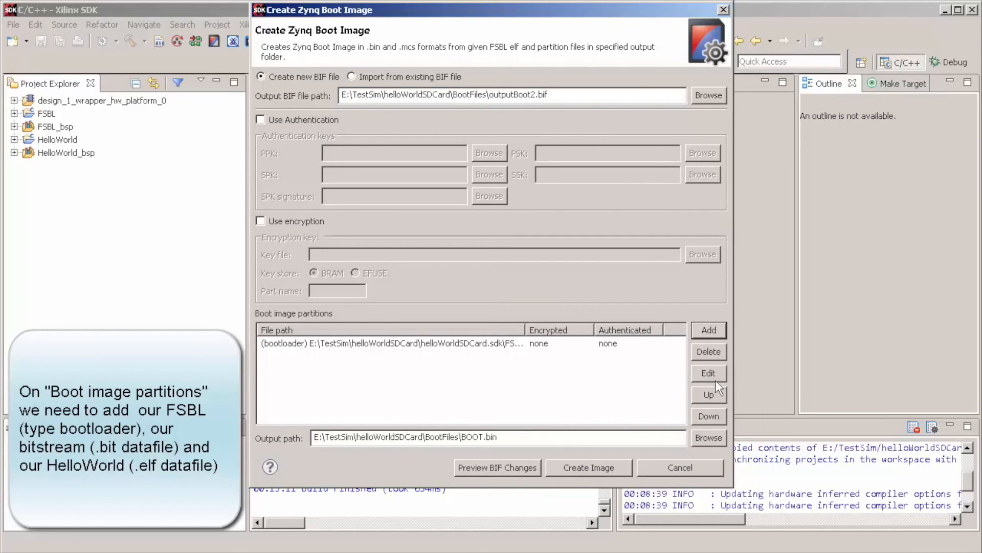
Step: Add design_1_wrapper.bit from helloWorldSDCard.runs/impl_1 as a datafile partition
click(709, 329)
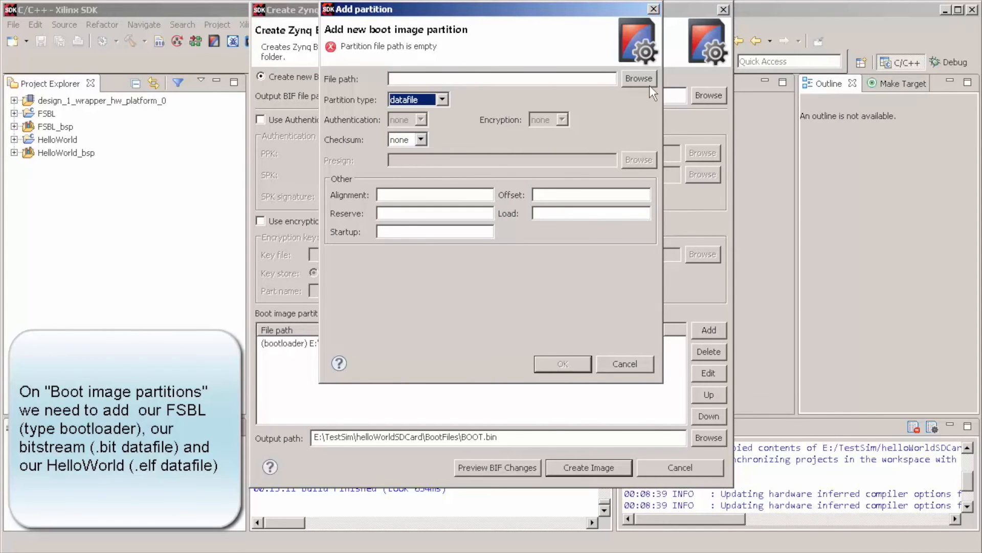
click(638, 78)
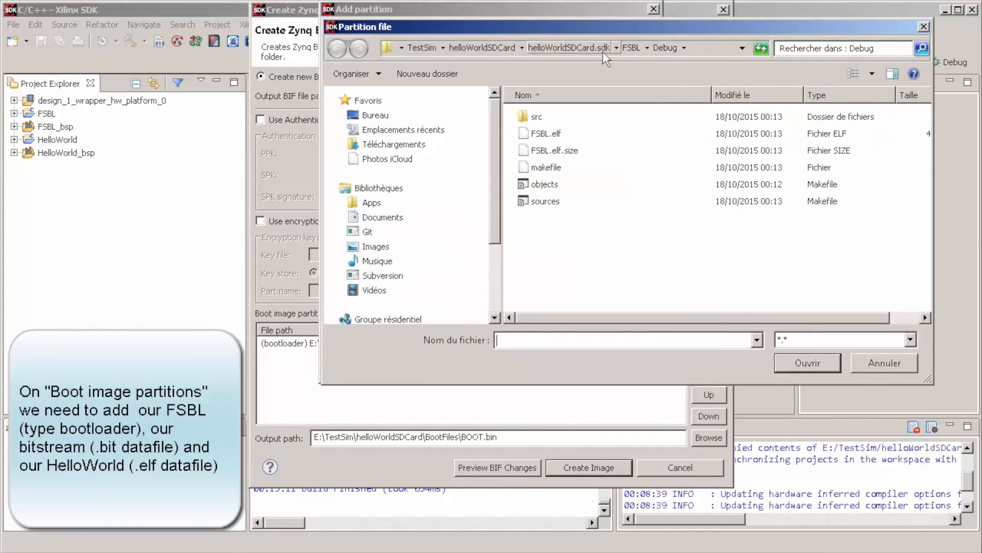
click(337, 48)
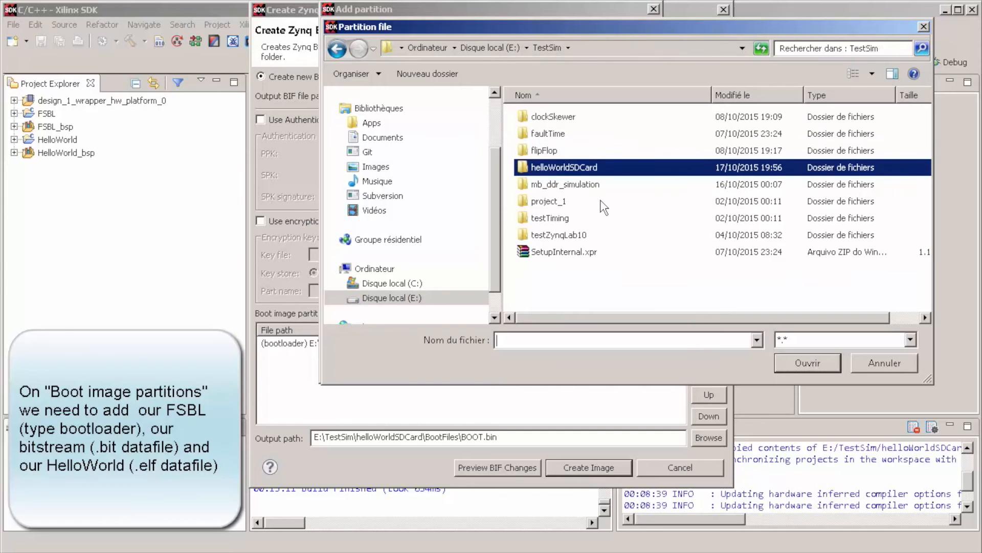
double_click(564, 167)
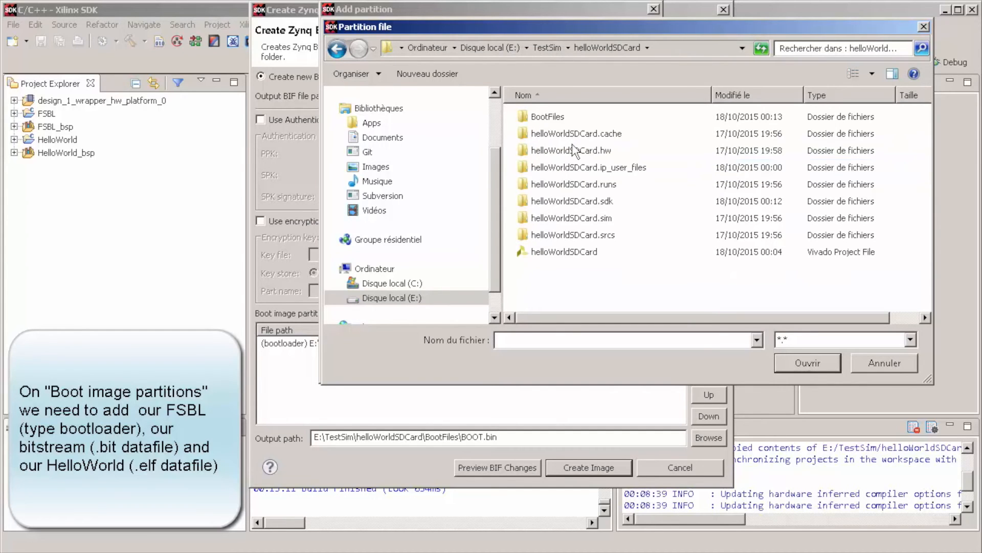
double_click(570, 150)
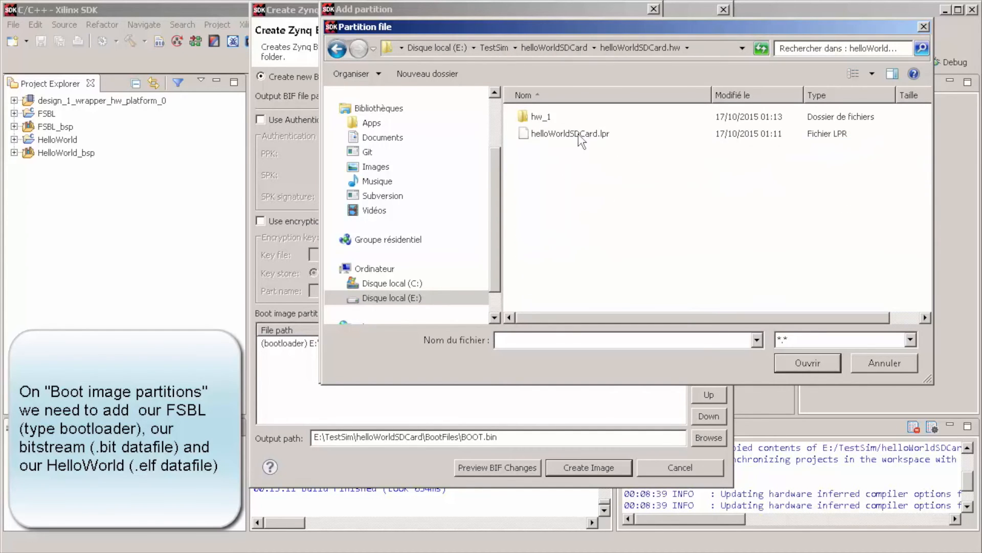
double_click(540, 117)
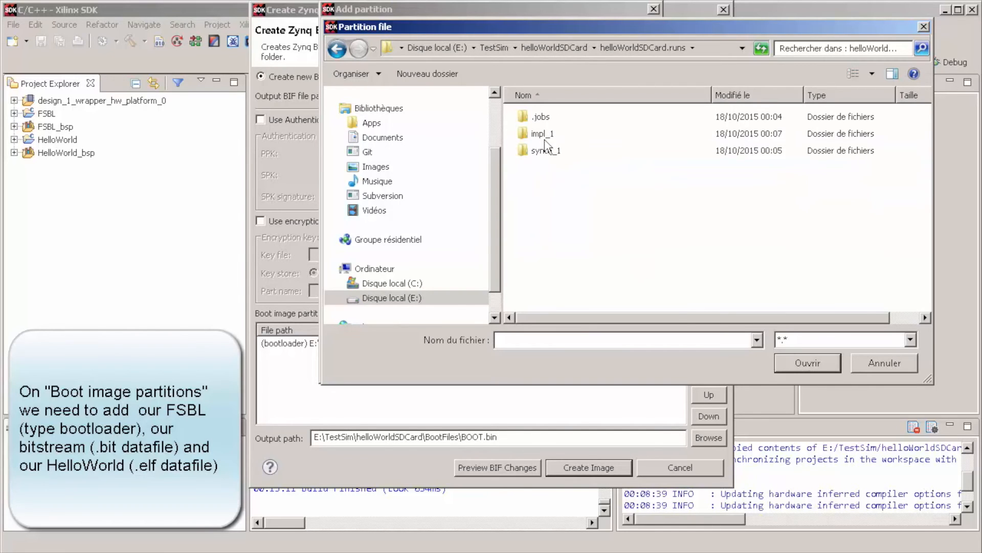
double_click(542, 134)
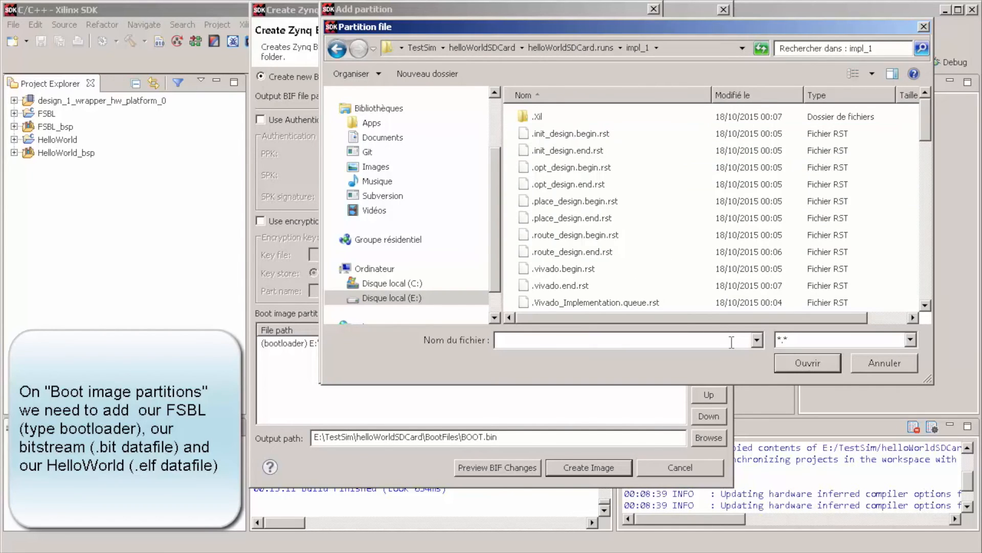
text(*.bit)
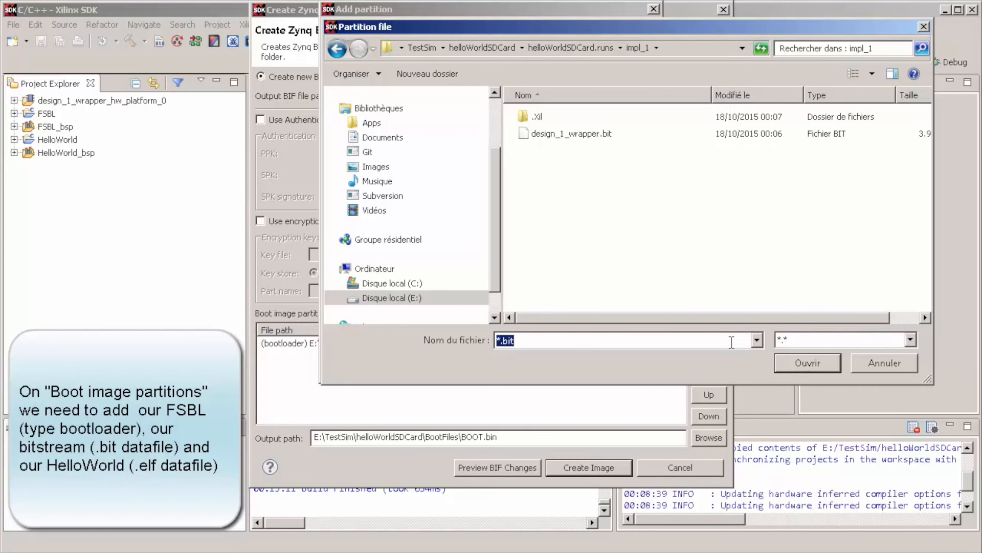
click(571, 134)
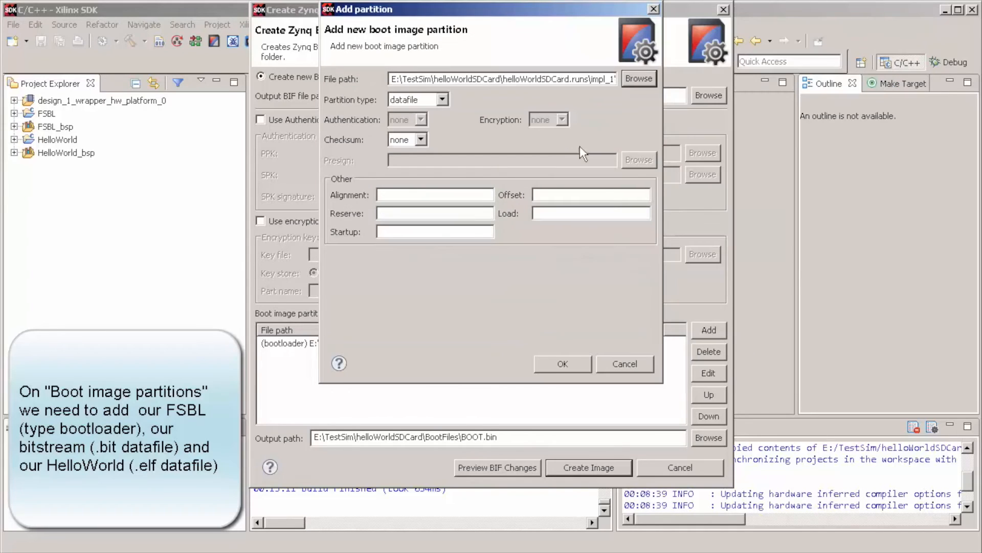
click(562, 363)
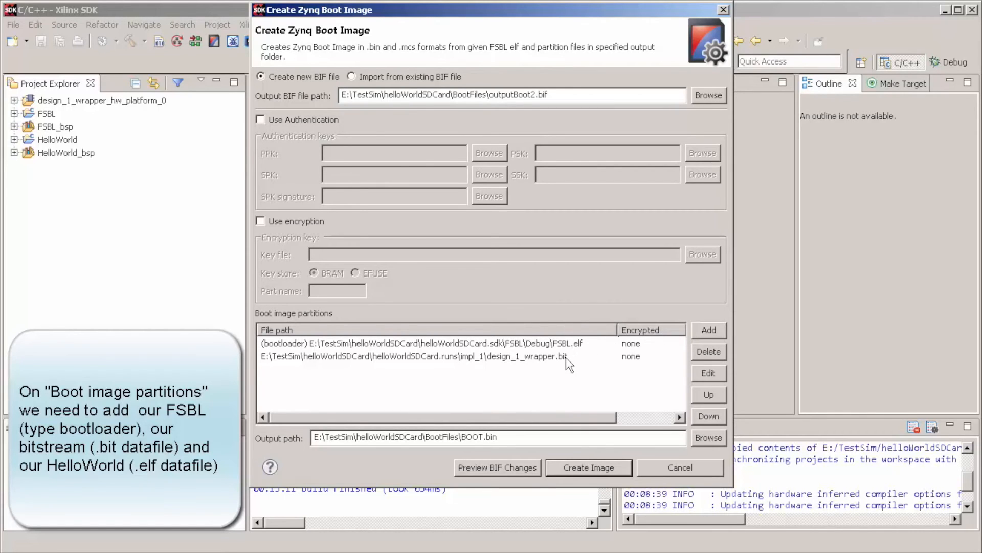
Step: Add HelloWorld.elf from helloWorldSDCard.sdk/HelloWorld/Debug after the bitstream partition
click(423, 357)
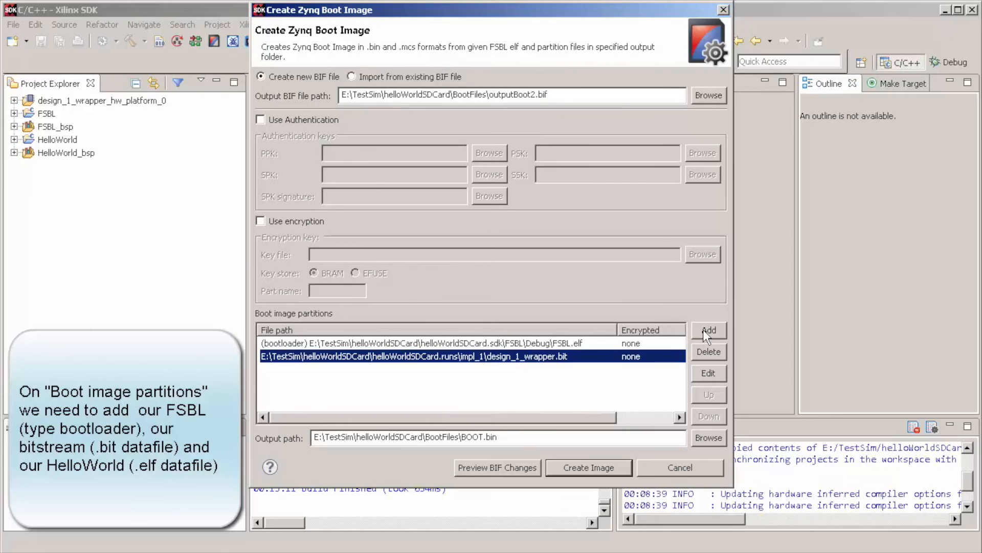
click(708, 330)
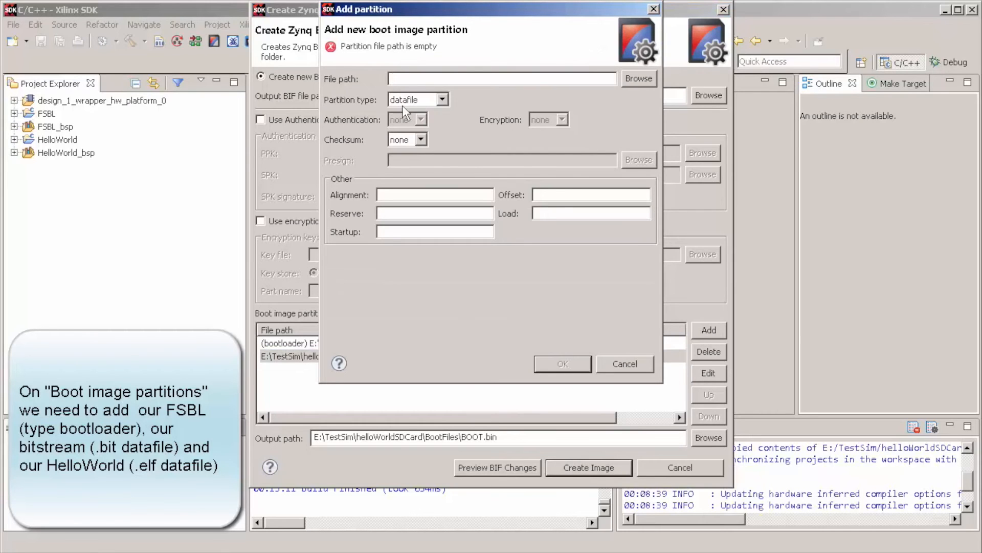
click(638, 78)
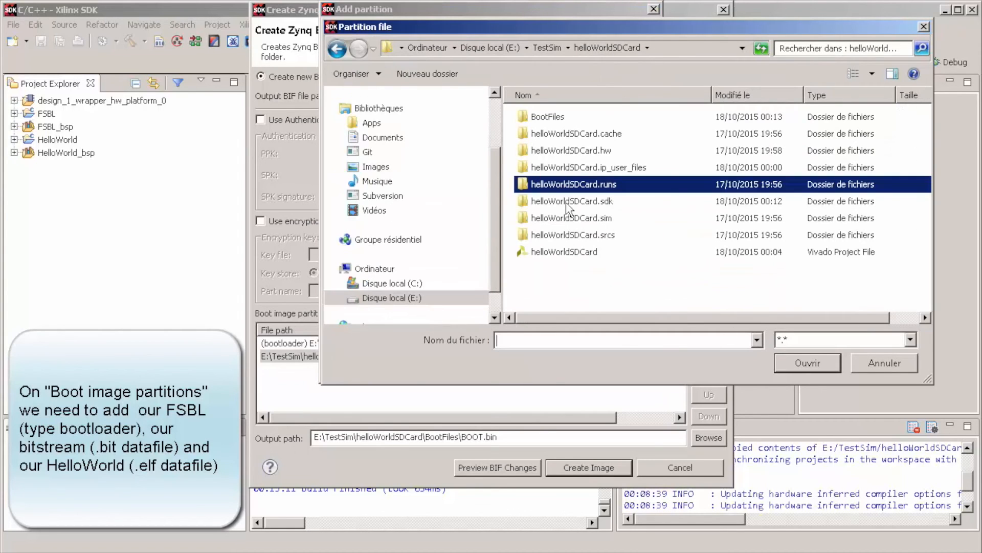
double_click(571, 201)
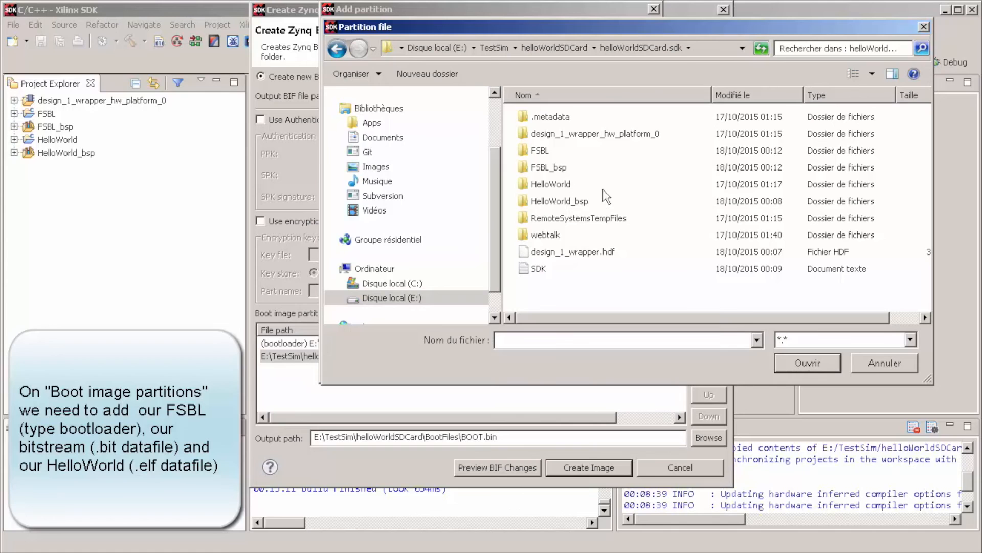
double_click(550, 183)
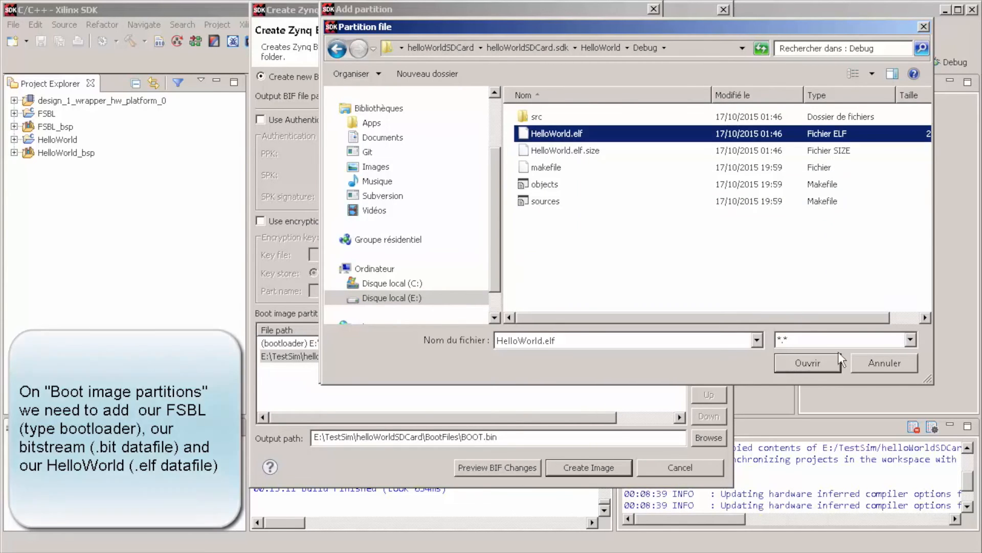
click(807, 363)
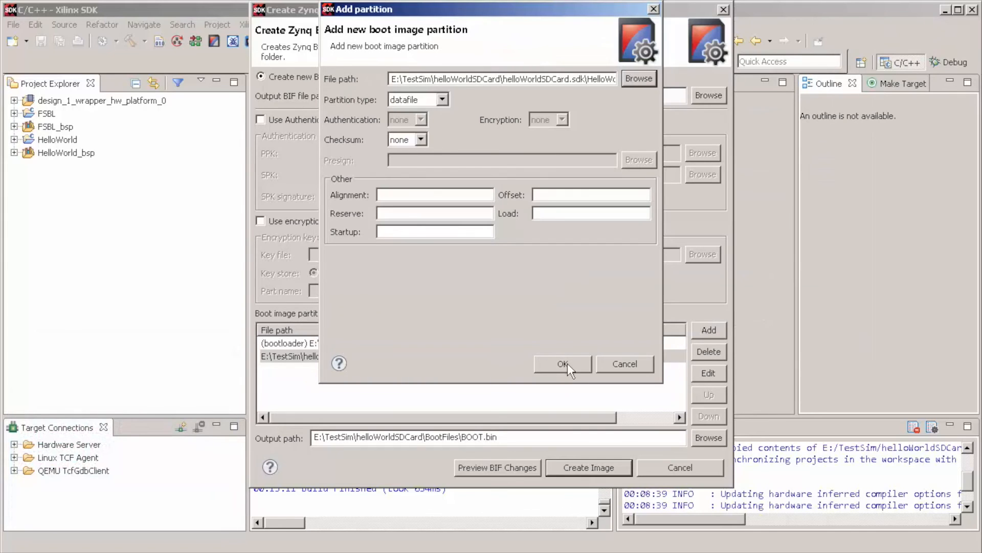
click(562, 363)
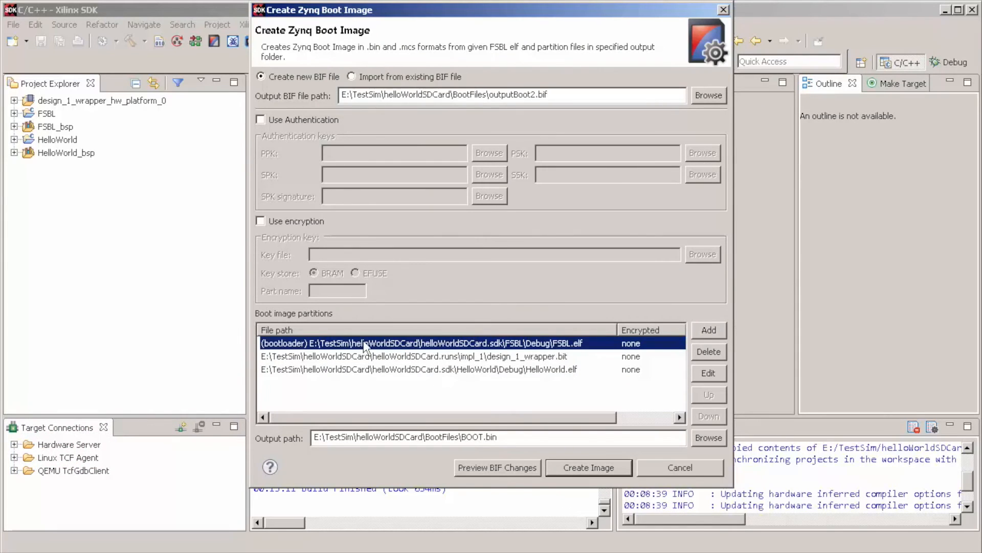
Step: Check the FSBL, bitstream, HelloWorld order and create BOOT.bin, overwriting the existing file
click(413, 356)
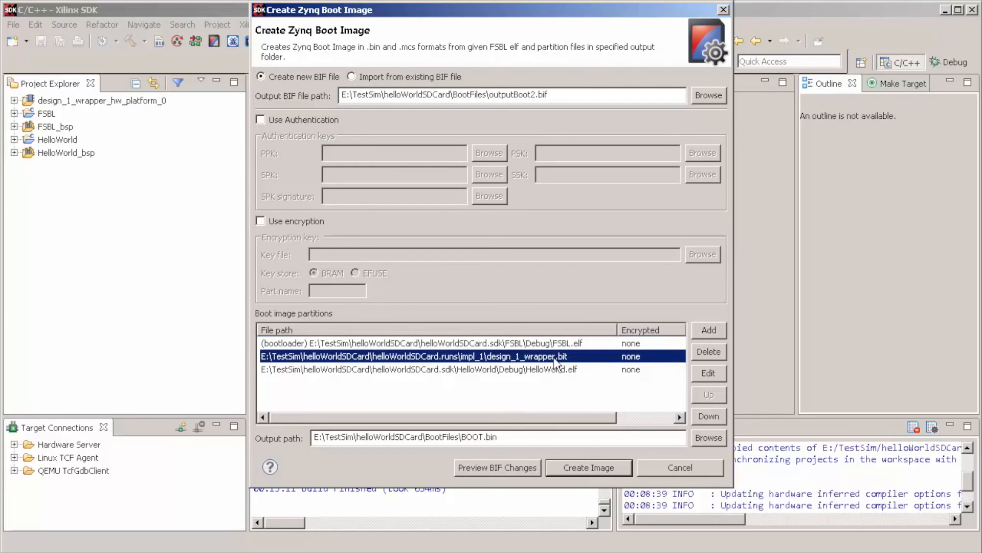
click(418, 368)
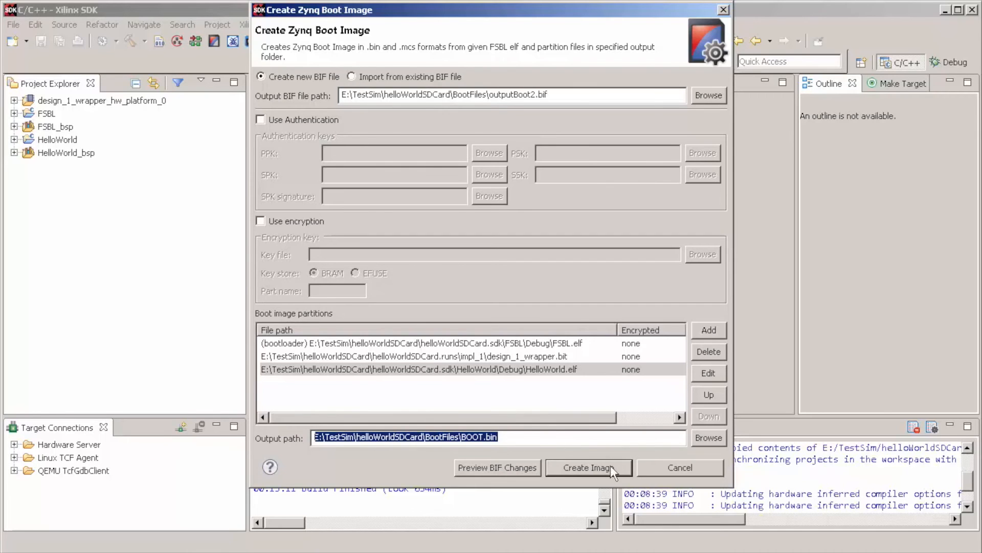
click(588, 467)
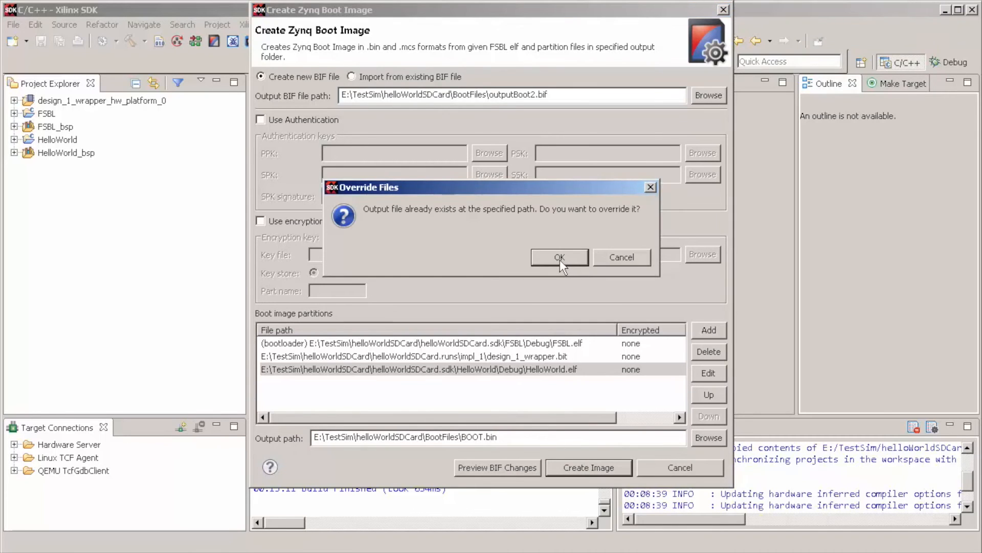
click(558, 257)
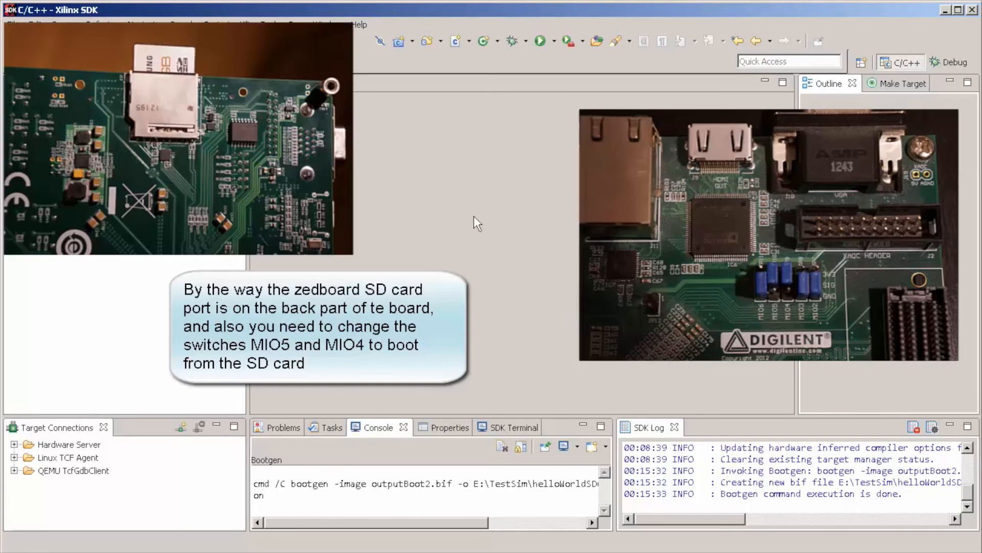
Step: Place the BootFiles folder window beside Xilinx SDK to show BOOT.bin and both BIF files
drag(389, 522, 491, 522)
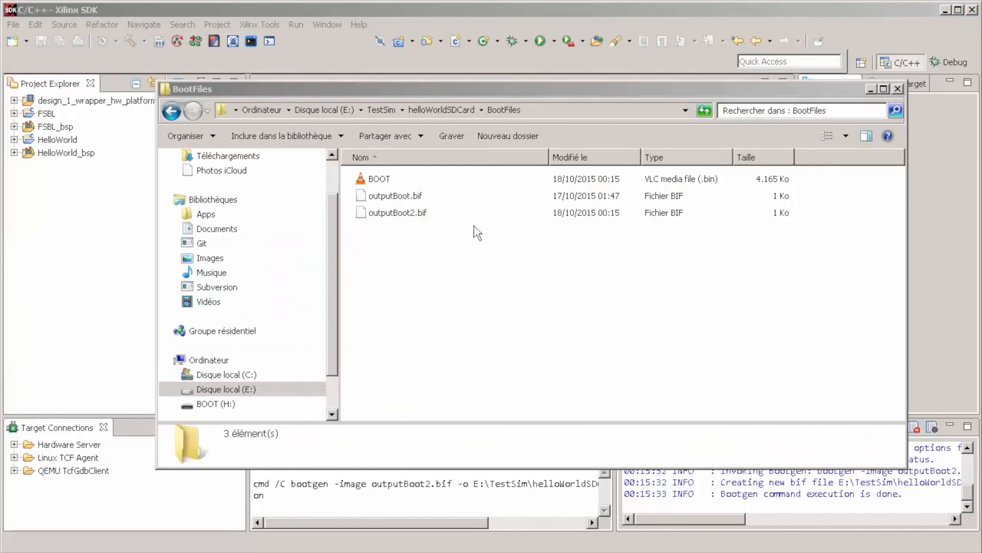
Step: Copy the new BOOT.bin from BootFiles onto the SD card drive BOOT (H:)
click(379, 178)
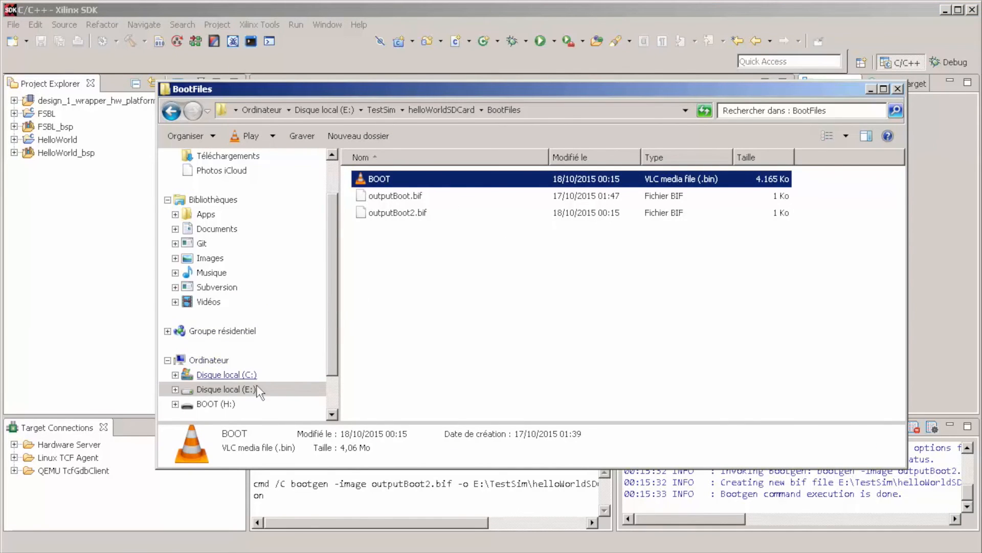
click(226, 388)
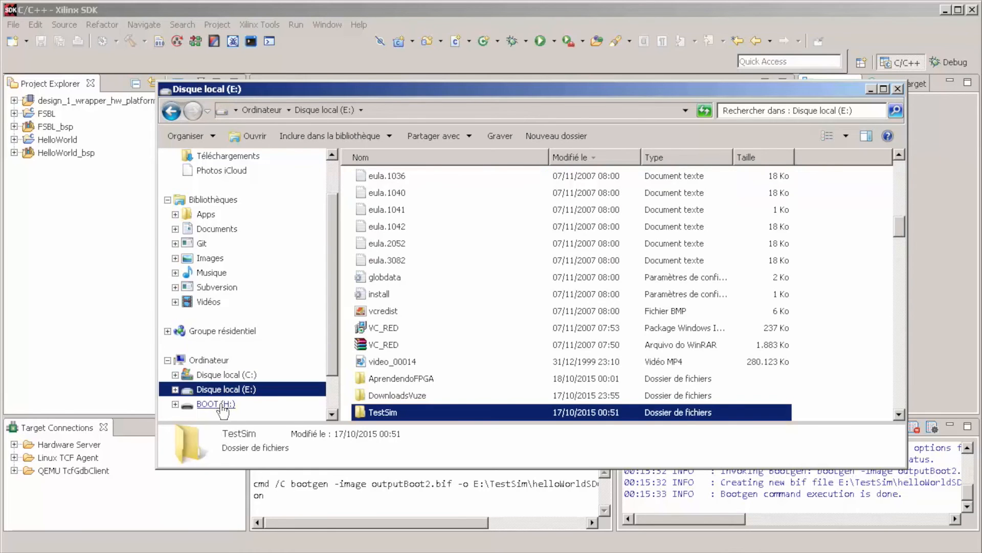
click(215, 404)
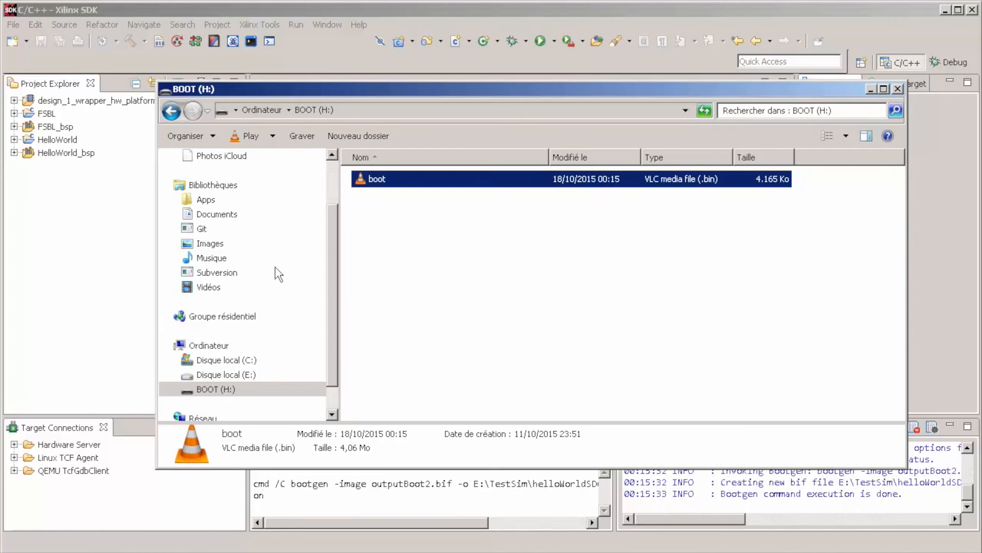
right_click(215, 389)
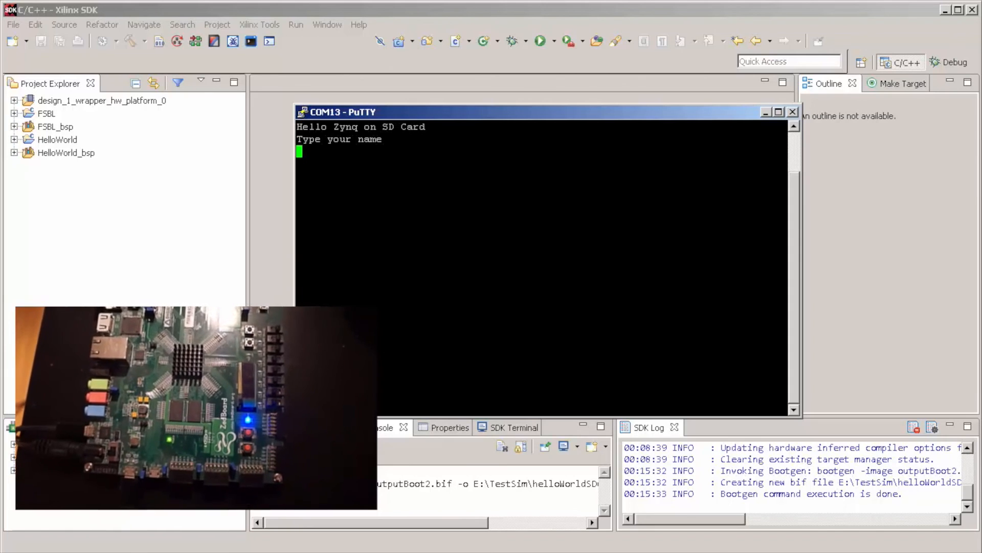
Step: Enter the name 'Leonardo' in the COM13 terminal and get the 'Hi Leonardo' reply
text(Leonardo)
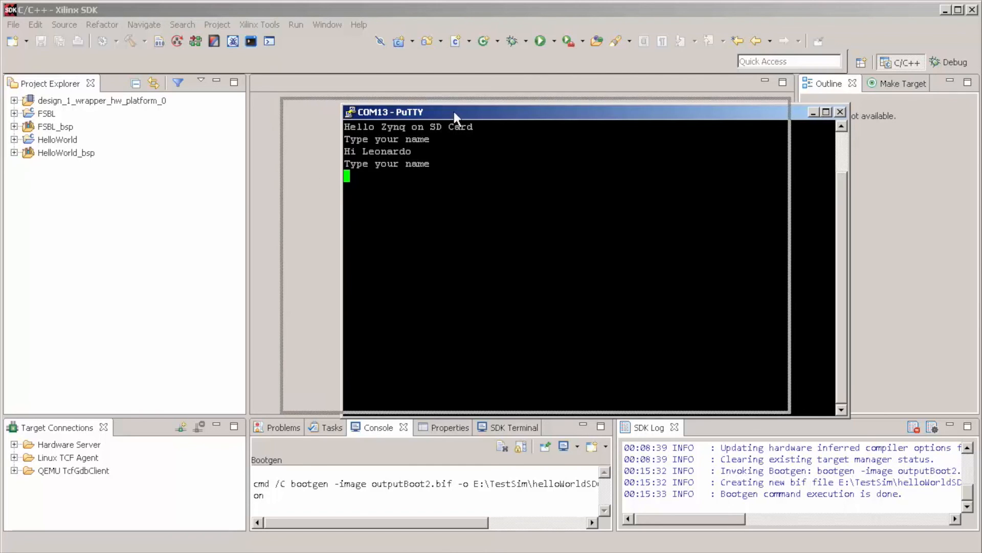
drag(454, 117, 388, 113)
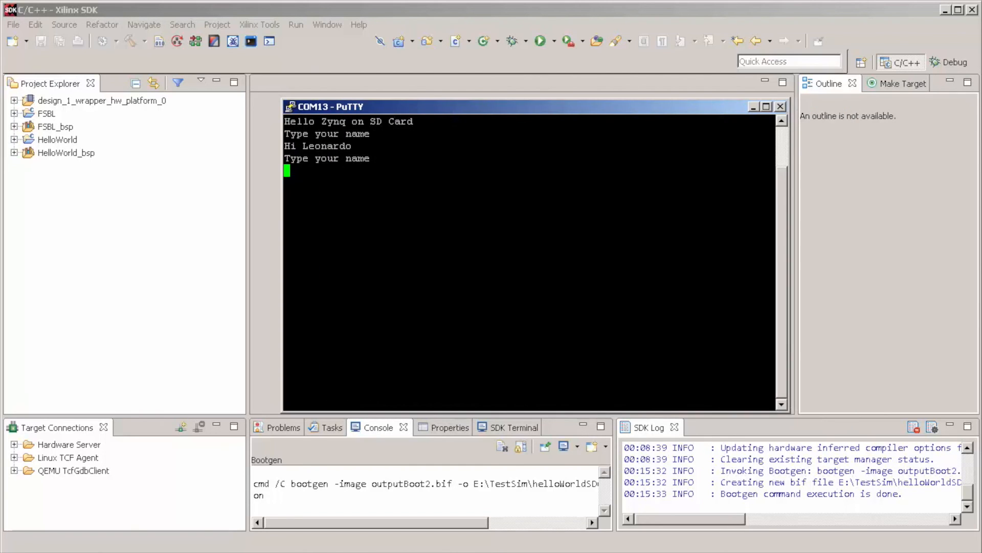